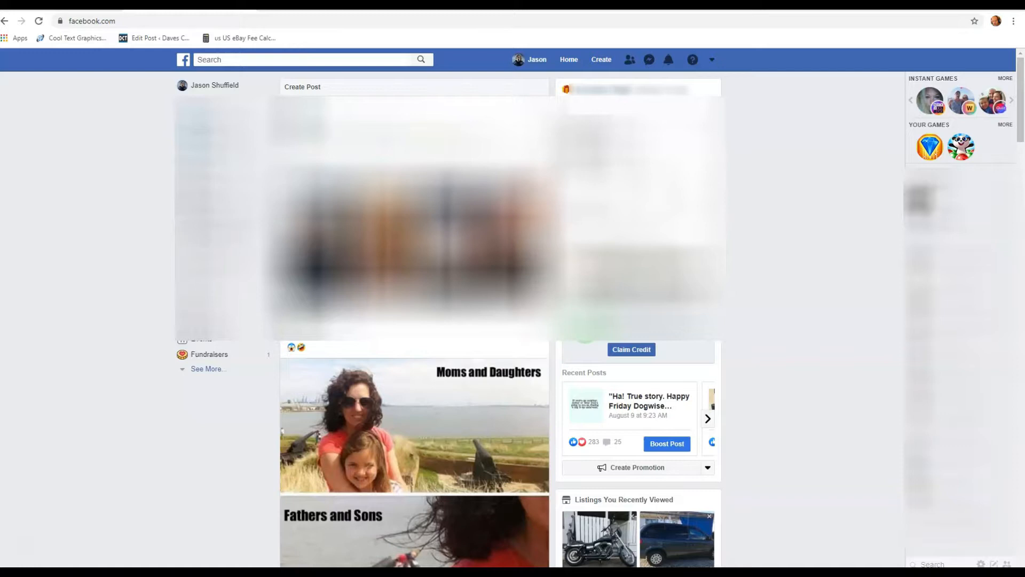
mouse_move(469, 74)
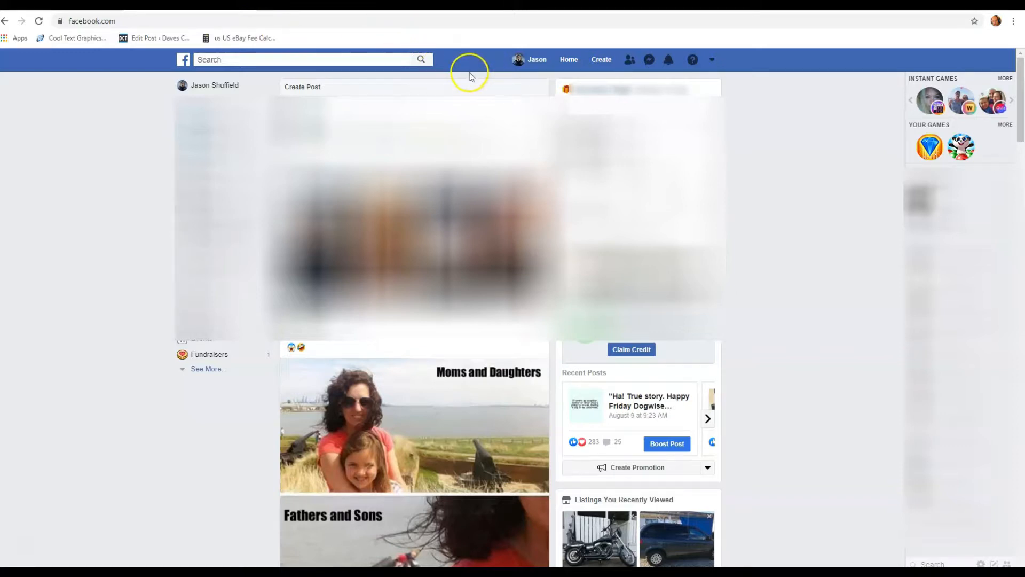
mouse_move(193, 85)
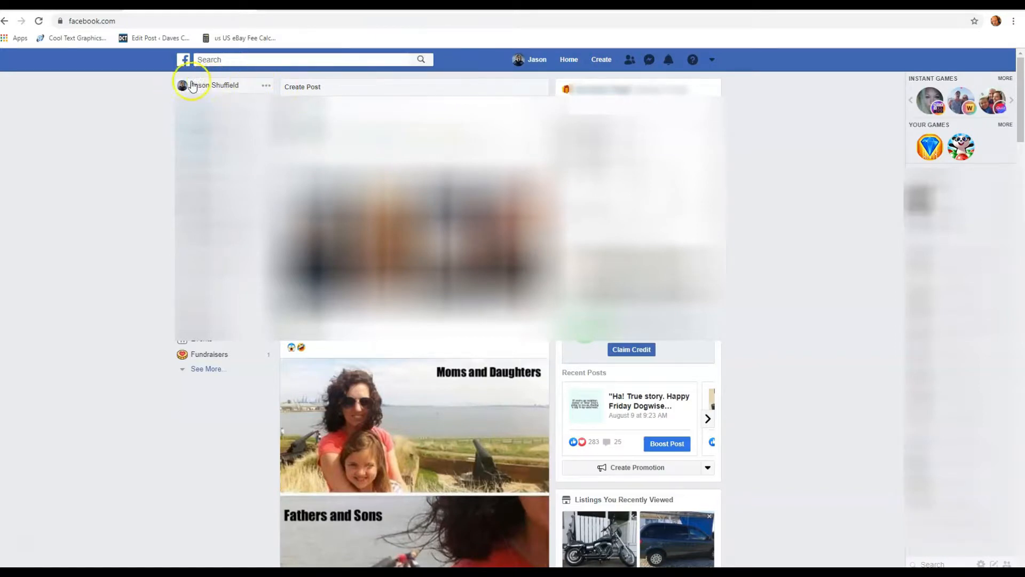
mouse_move(283, 89)
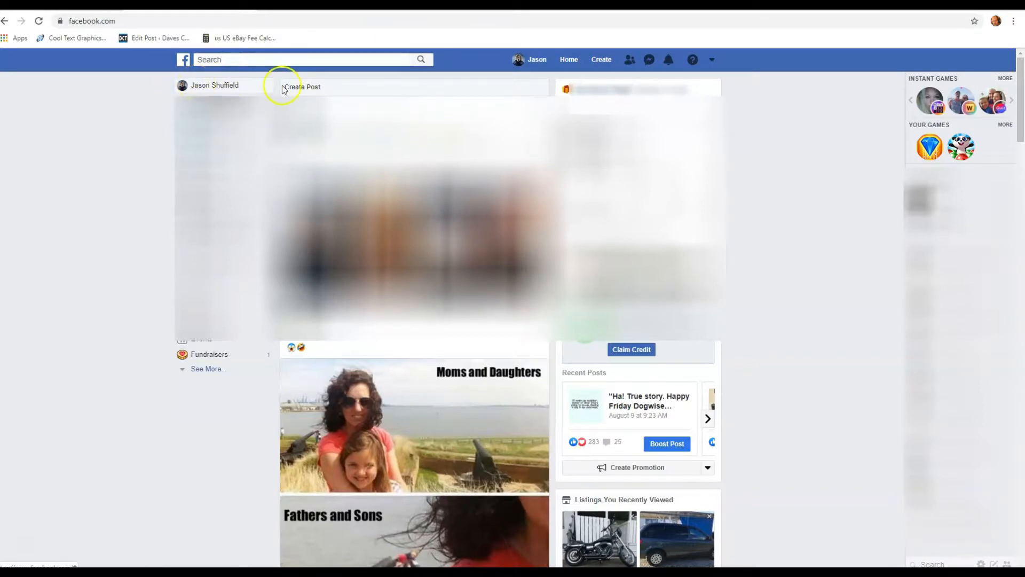
mouse_move(452, 67)
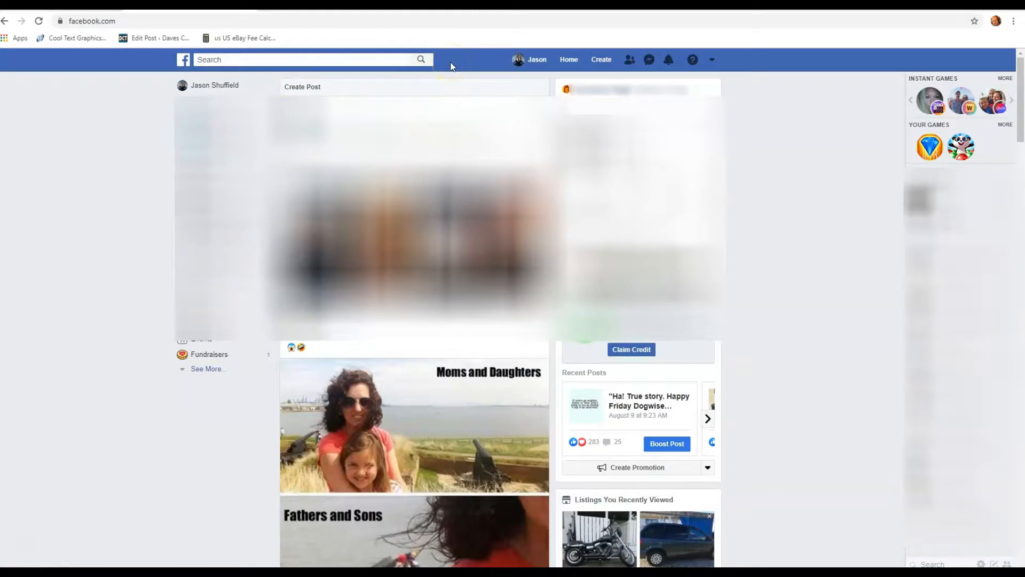
mouse_move(530, 59)
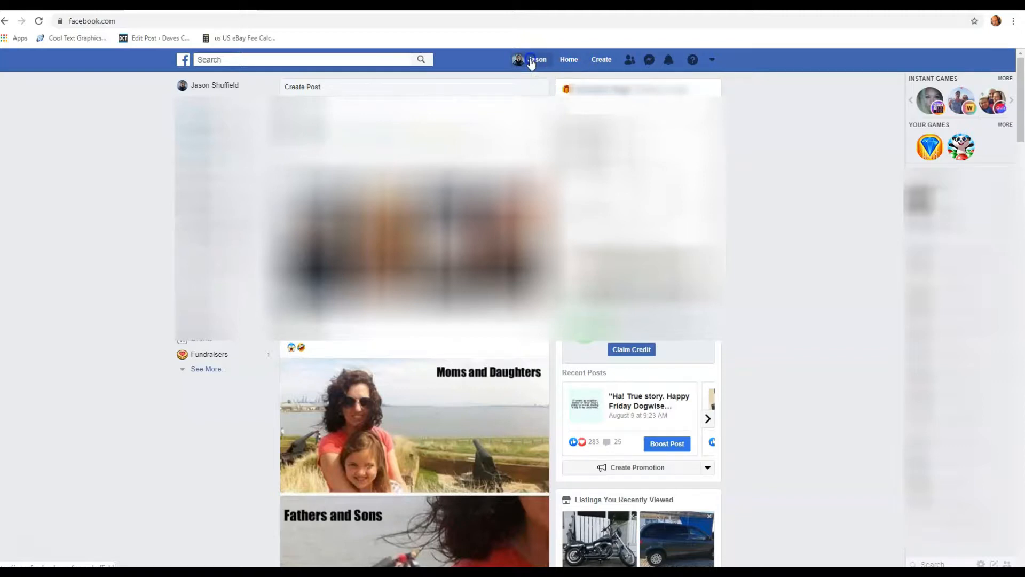
Go to the account's own profile page from the top bar.
click(536, 60)
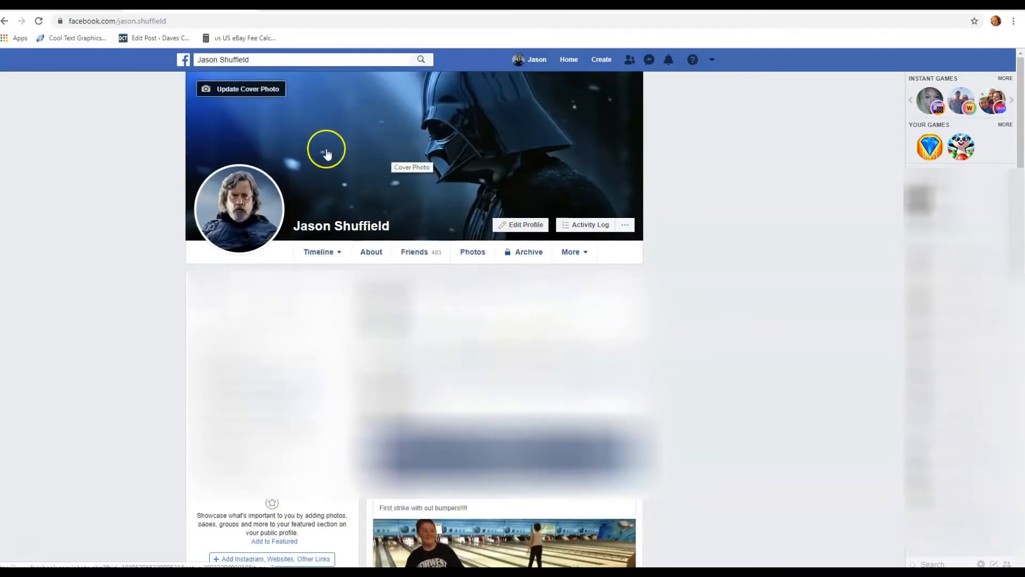
mouse_move(582, 182)
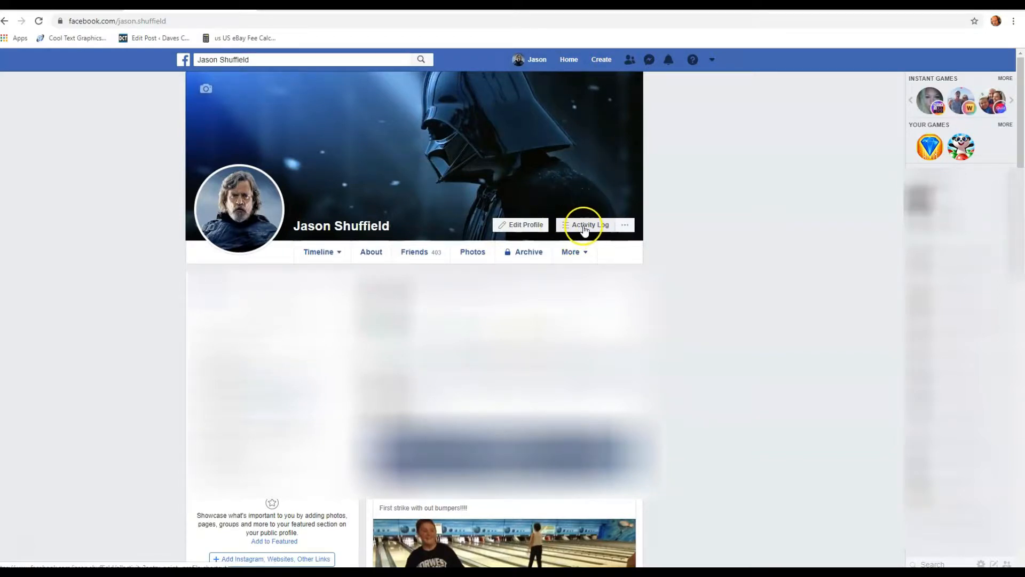
Open the Activity Log and place the cursor in its Activity Search box.
click(588, 224)
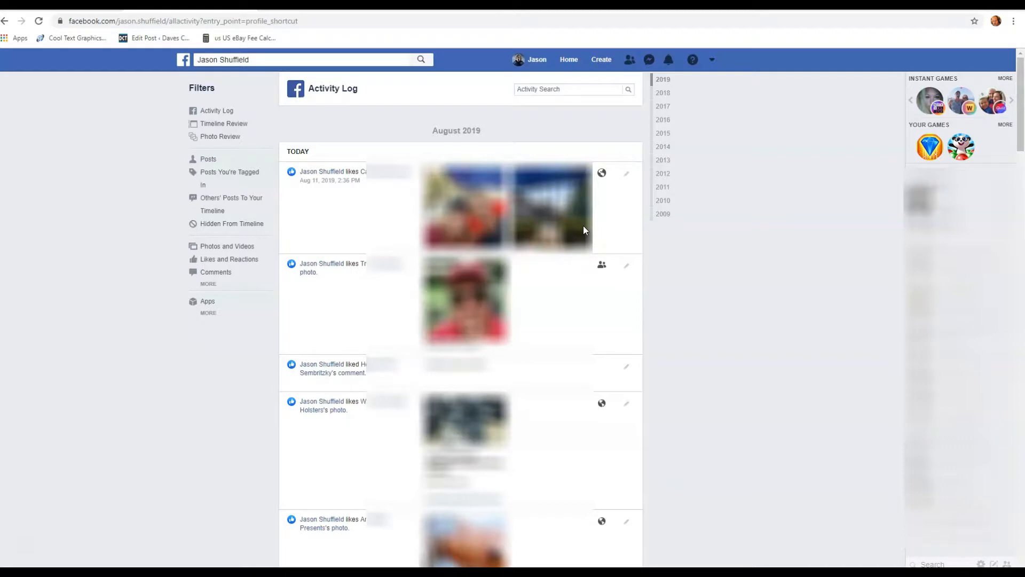
mouse_move(812, 88)
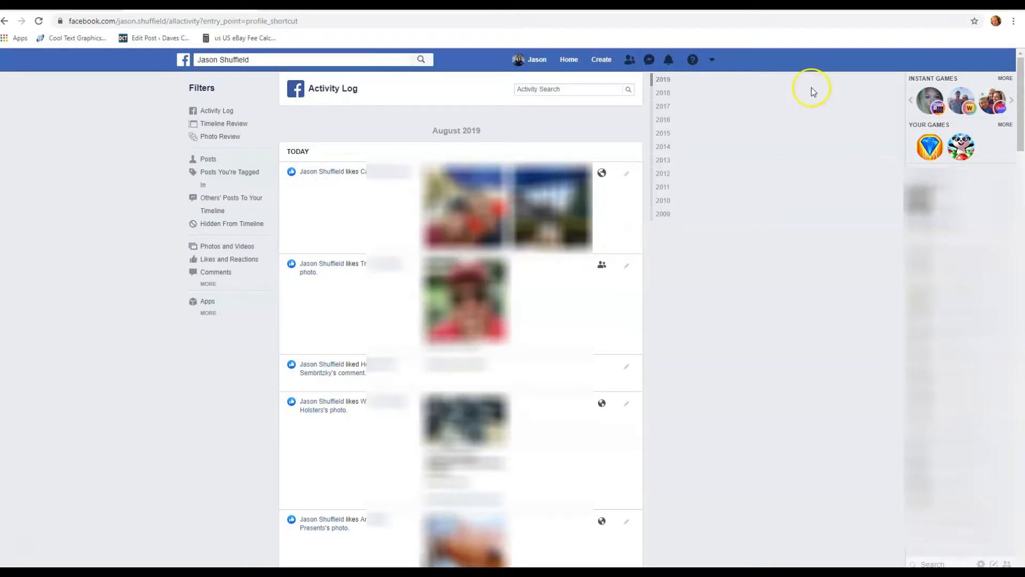
mouse_move(677, 226)
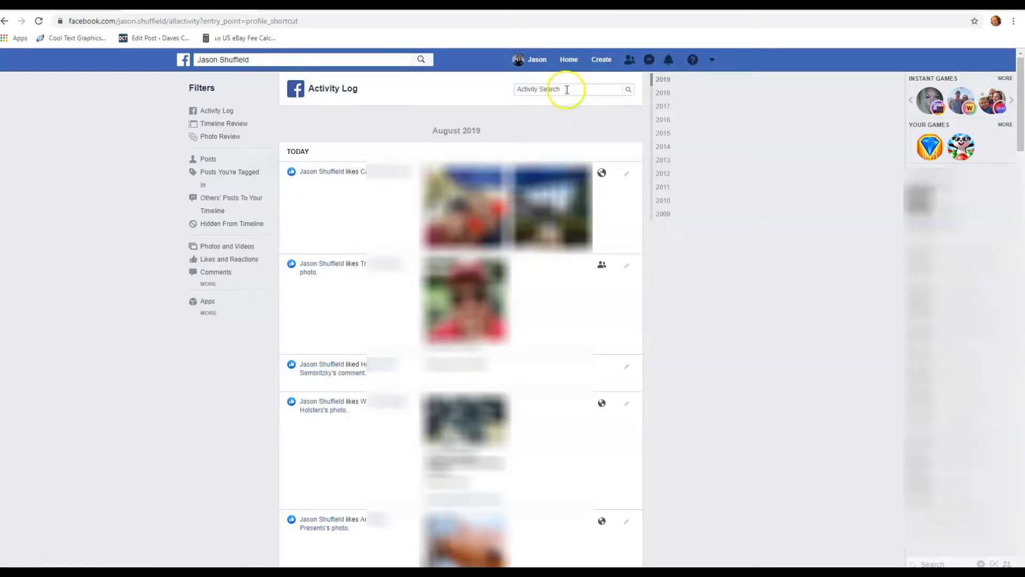
click(627, 89)
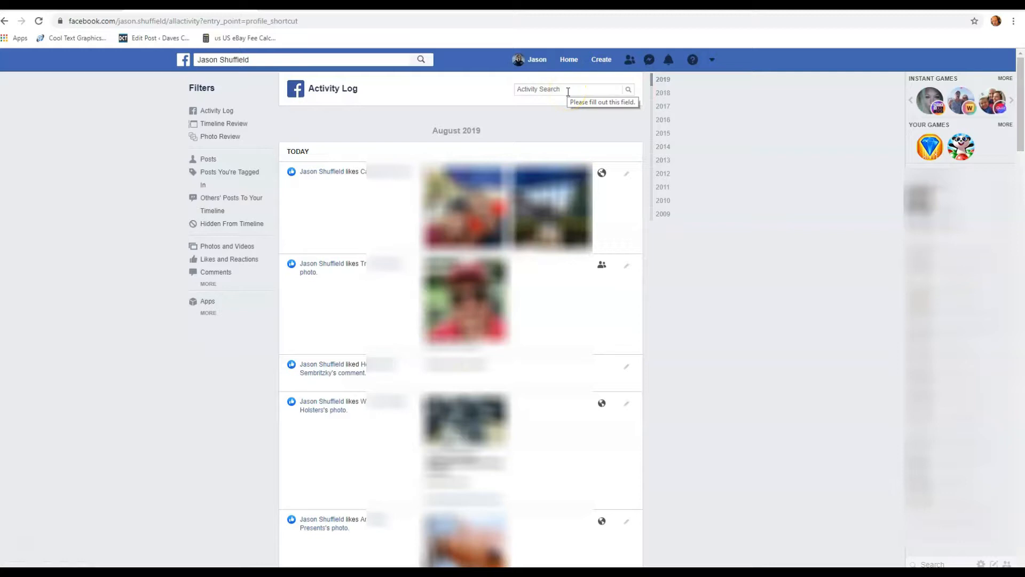
click(571, 108)
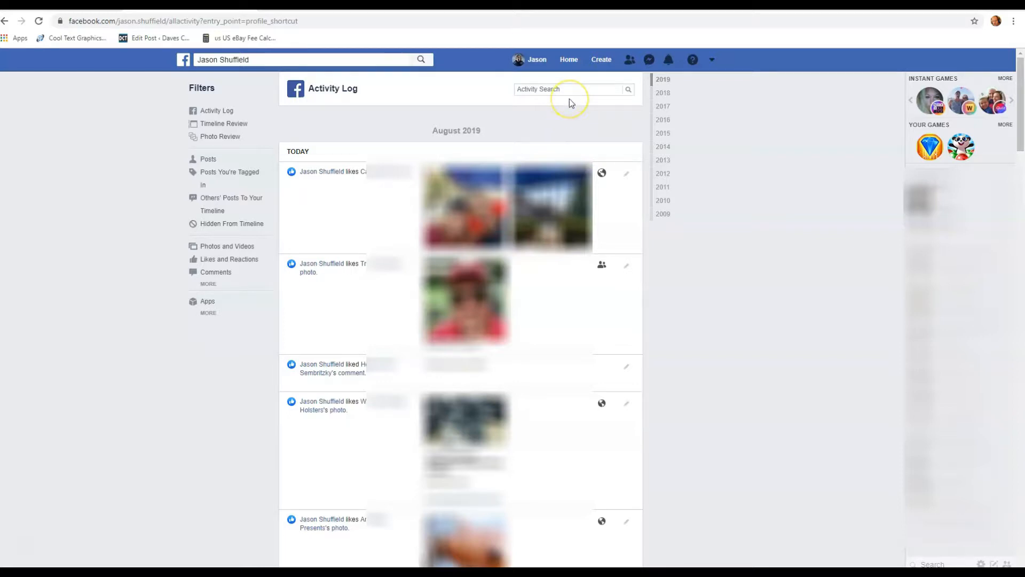
mouse_move(570, 101)
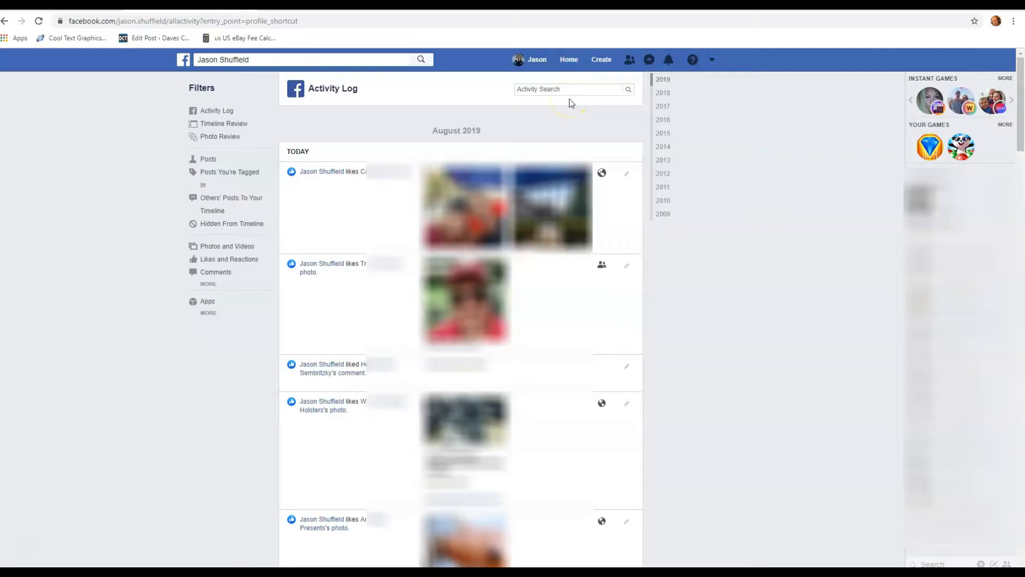
mouse_move(259, 149)
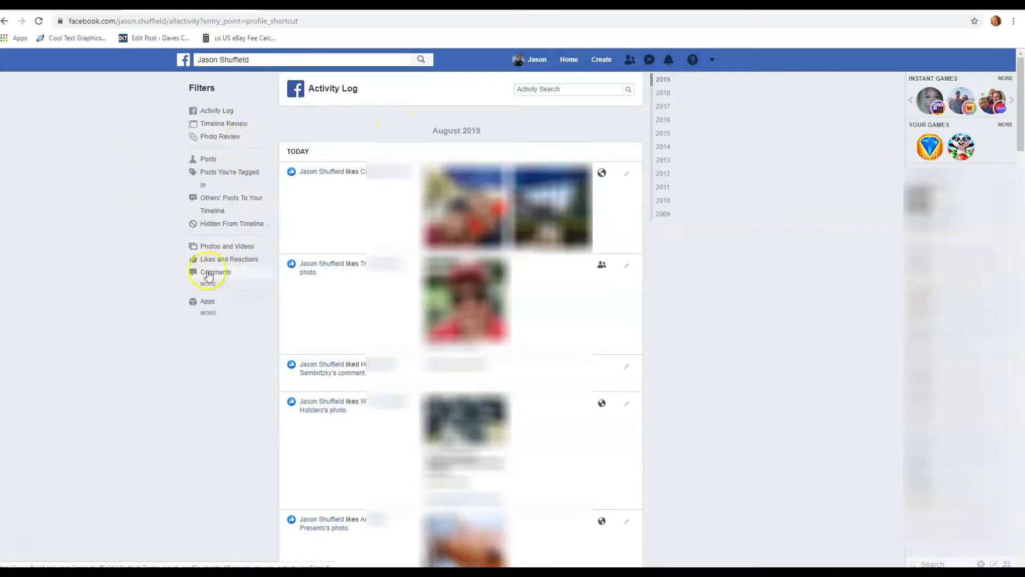
mouse_move(210, 250)
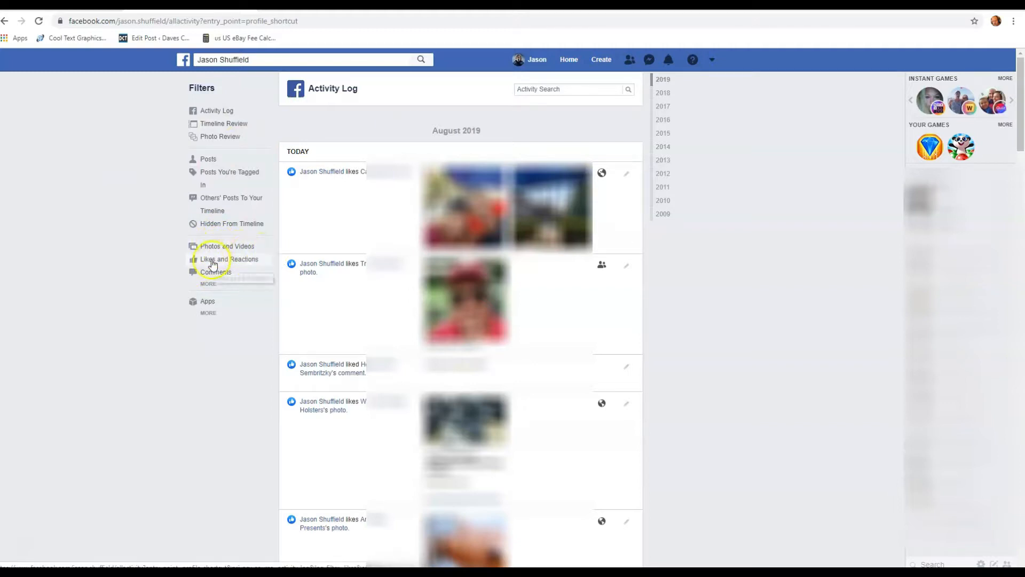
mouse_move(217, 272)
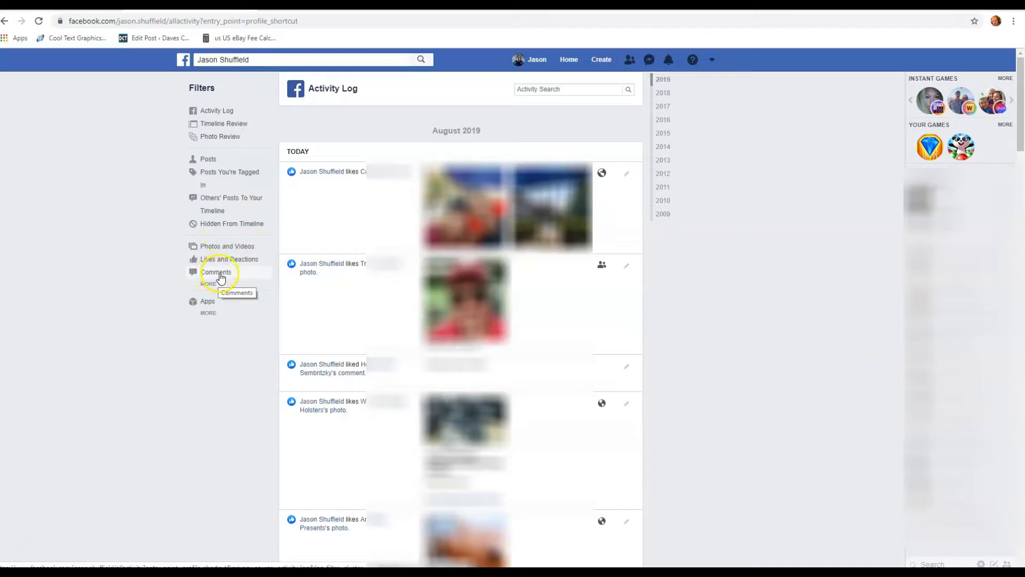
mouse_move(211, 288)
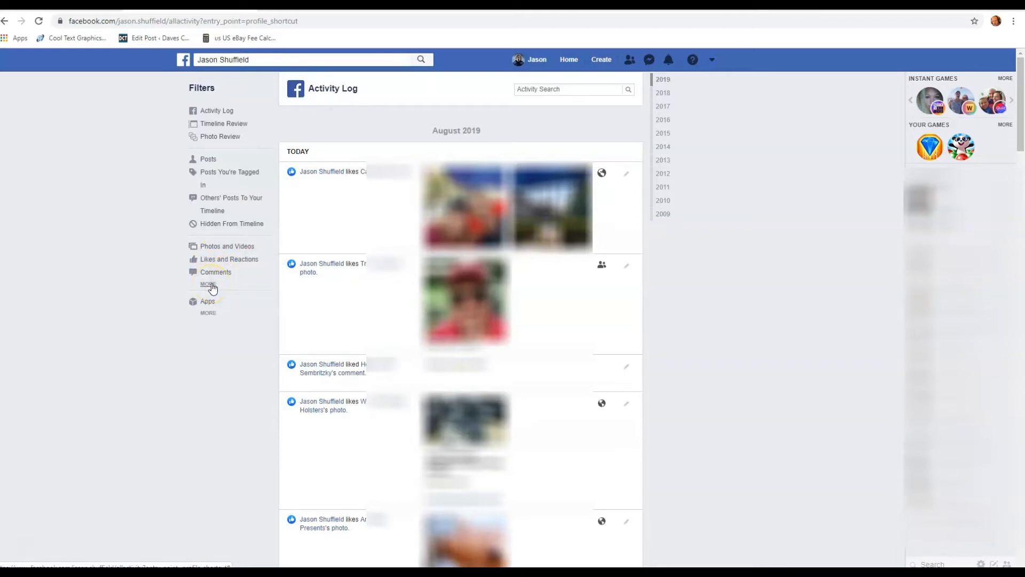
Expand the full Filters list with MORE and choose the Comments filter.
click(208, 283)
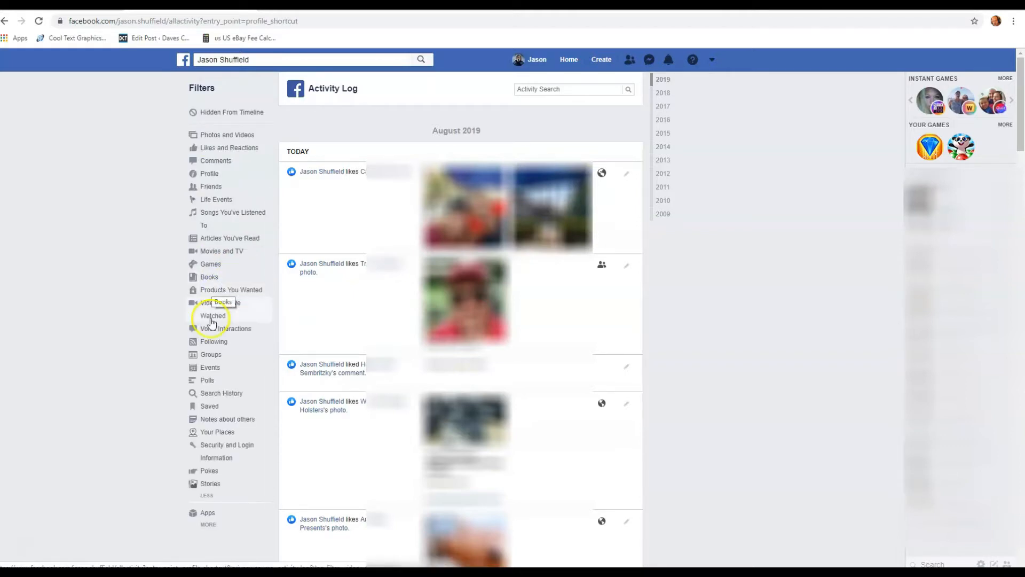
mouse_move(235, 274)
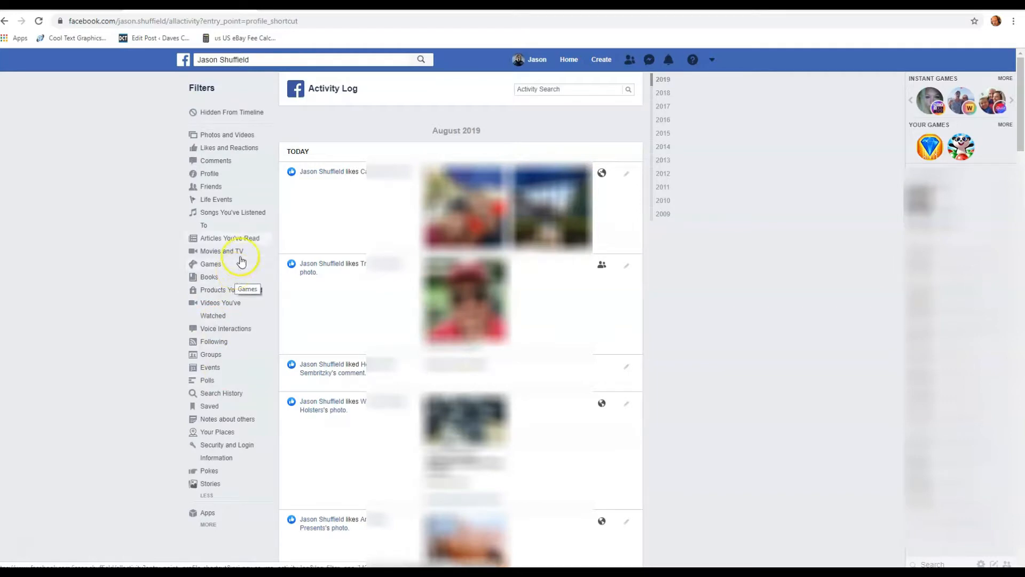
mouse_move(213, 160)
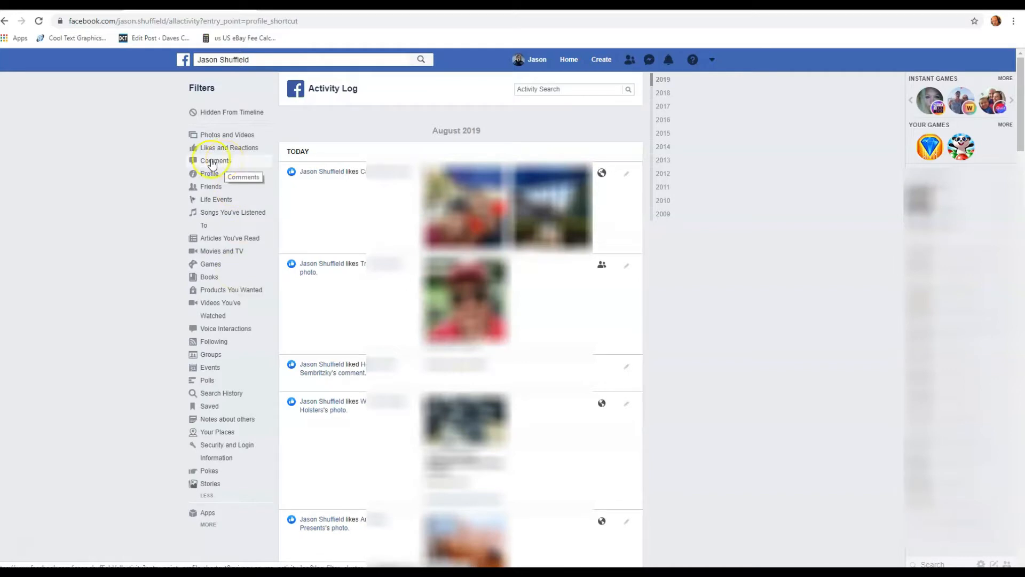
click(215, 160)
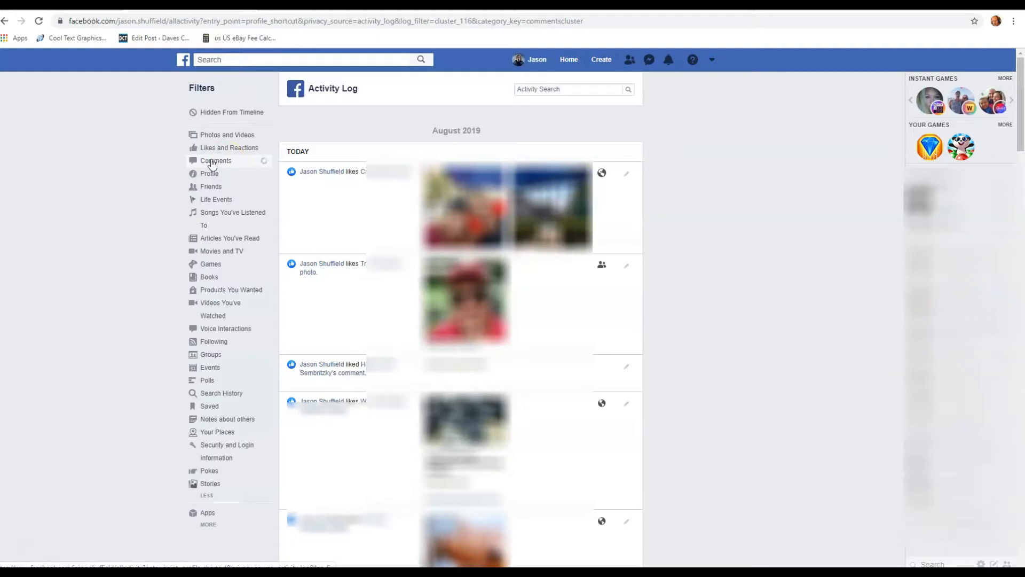
Filter the Activity Log to comments only and review the July entries.
click(216, 160)
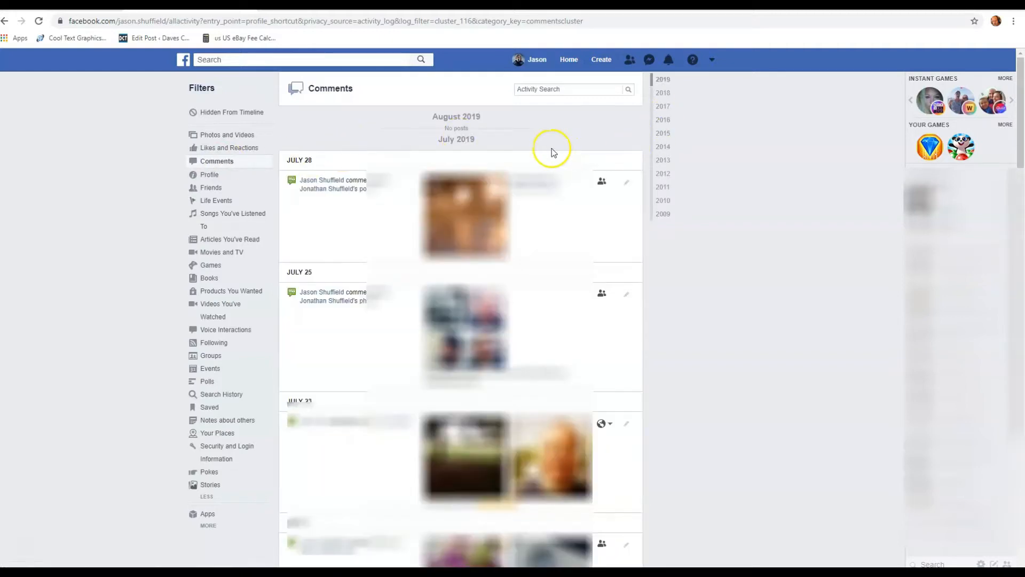
mouse_move(336, 214)
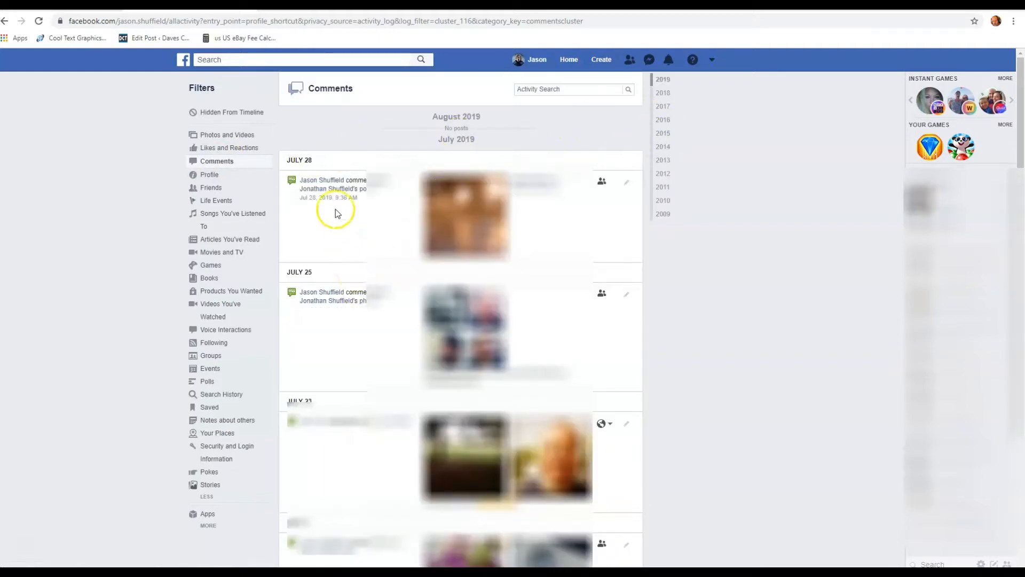
mouse_move(333, 248)
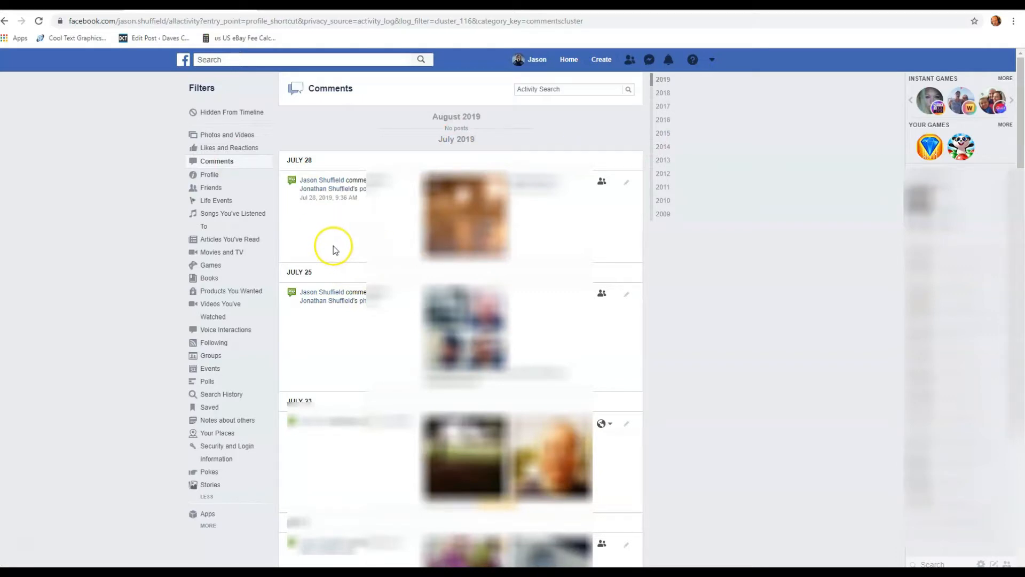
mouse_move(662, 106)
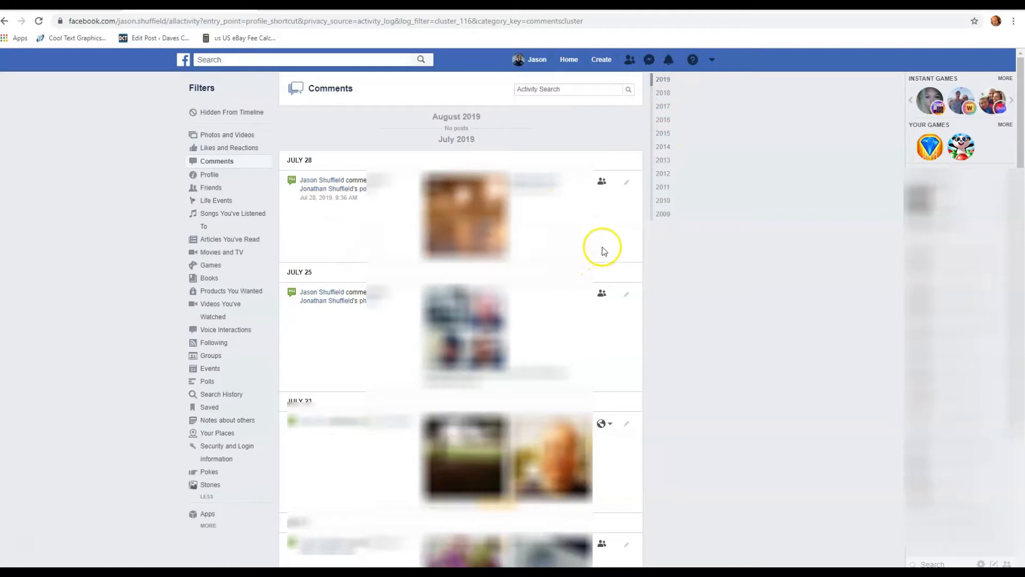
mouse_move(551, 237)
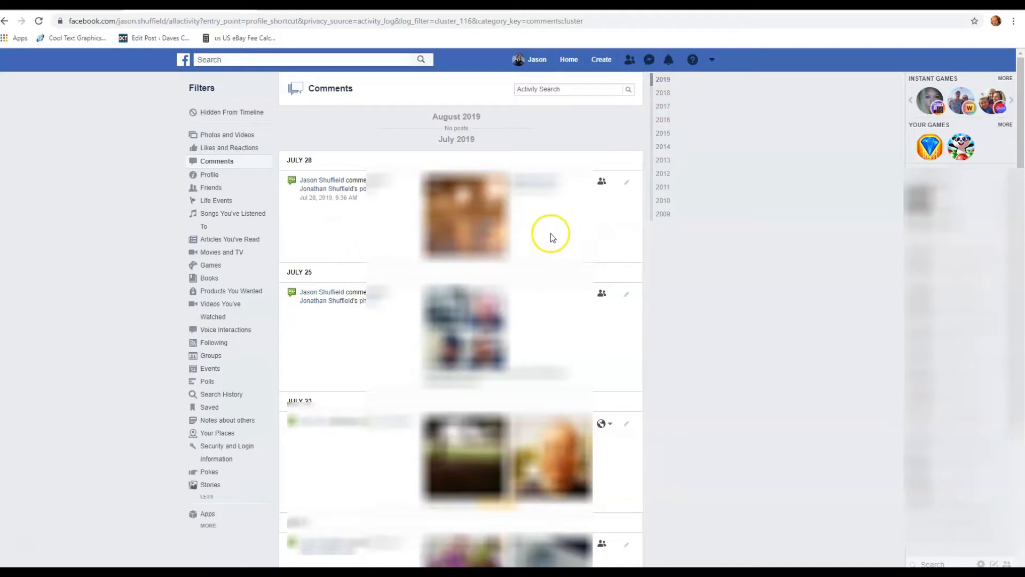
mouse_move(551, 226)
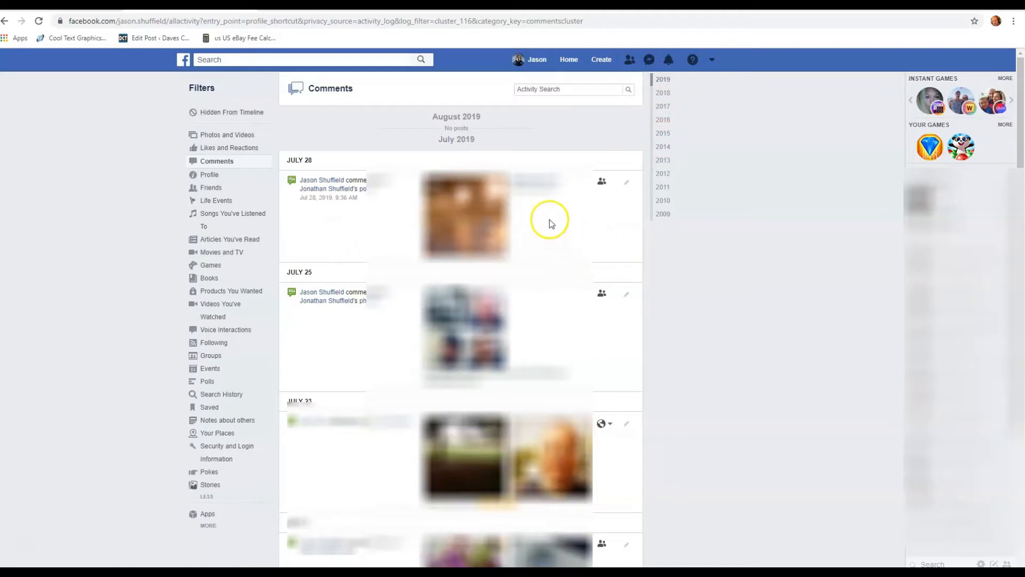
mouse_move(622, 198)
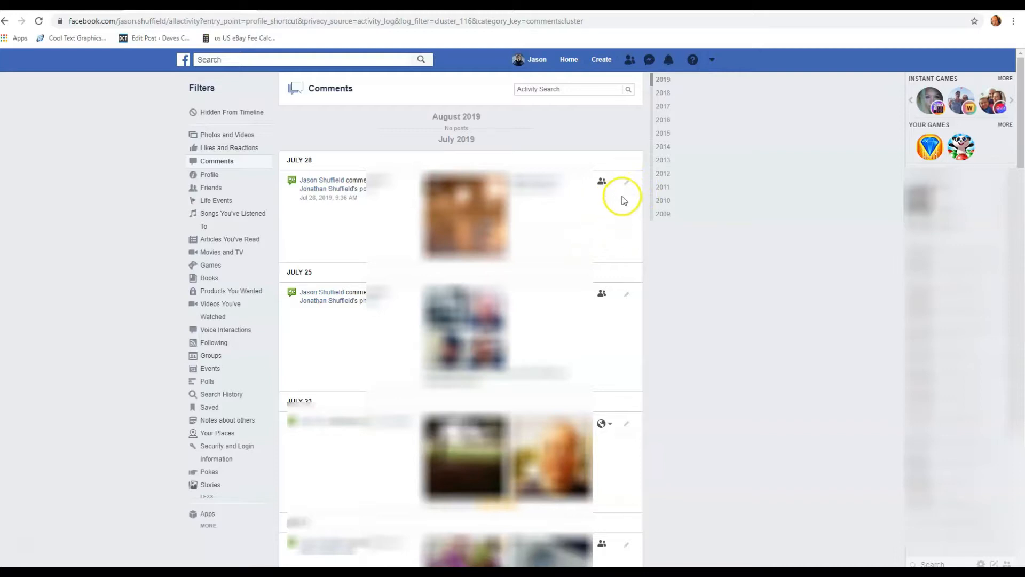
mouse_move(626, 183)
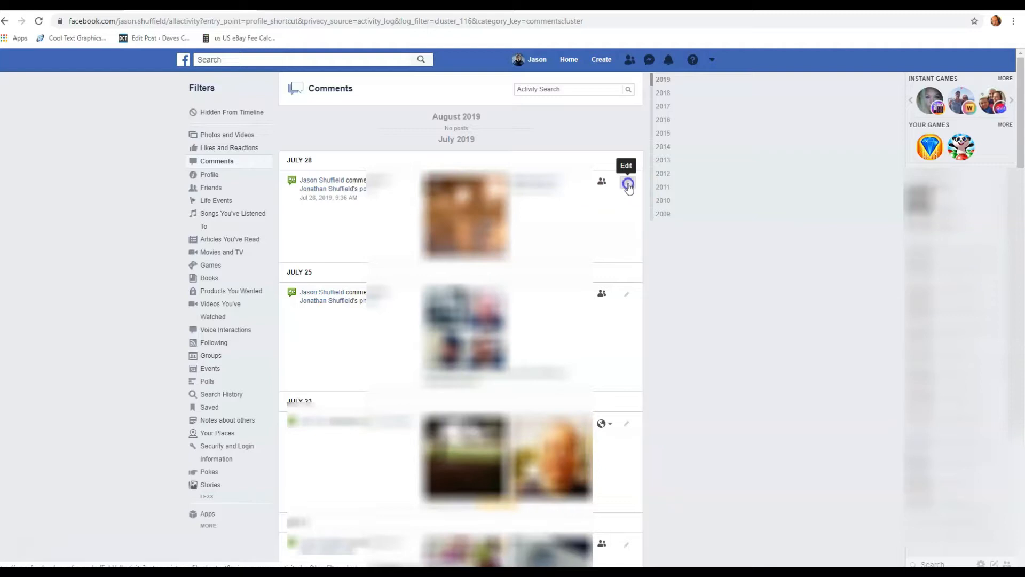
Check the July 28 comment's options, then switch the filter to Photos and Videos.
click(626, 183)
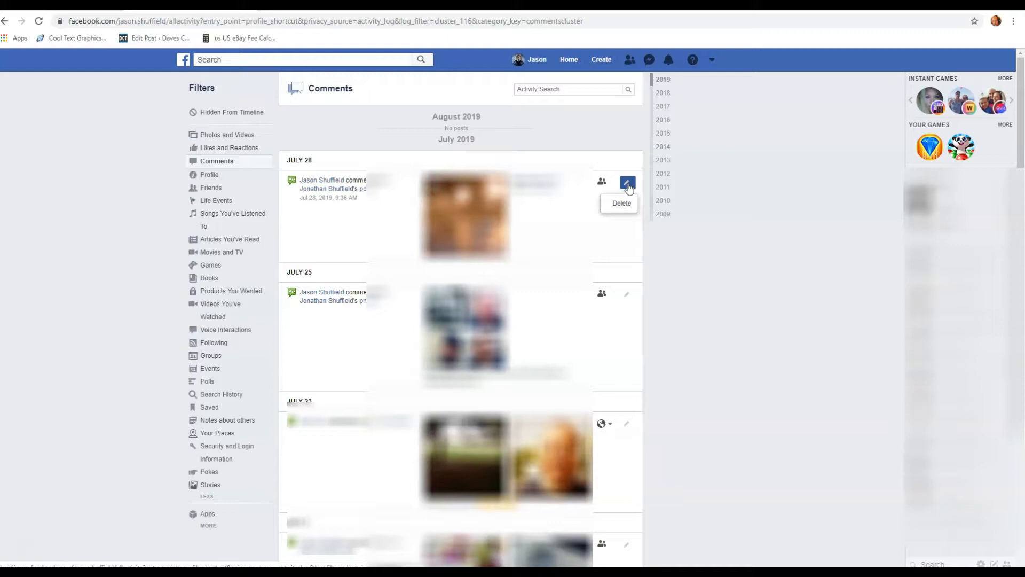
mouse_move(556, 152)
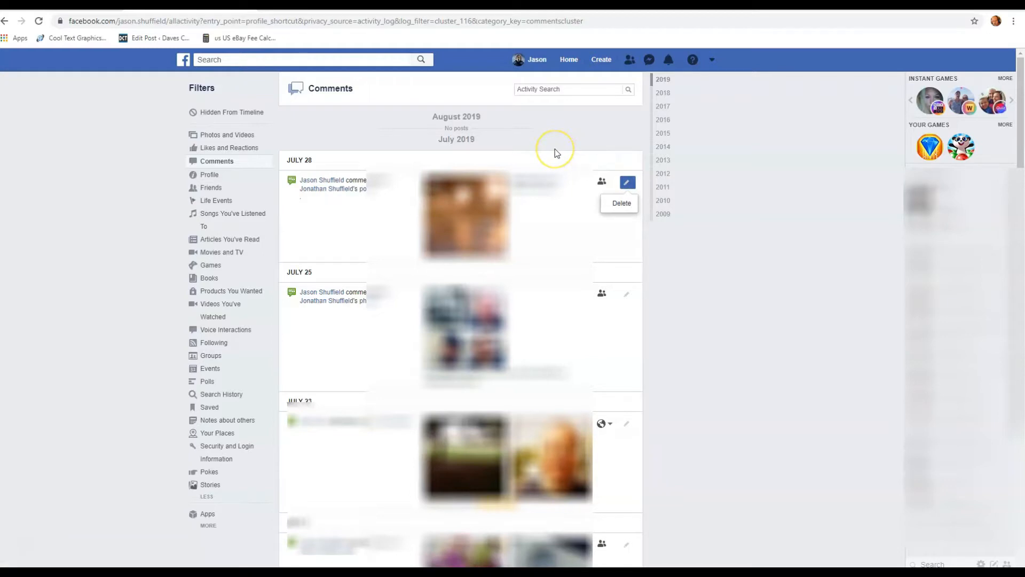
mouse_move(458, 127)
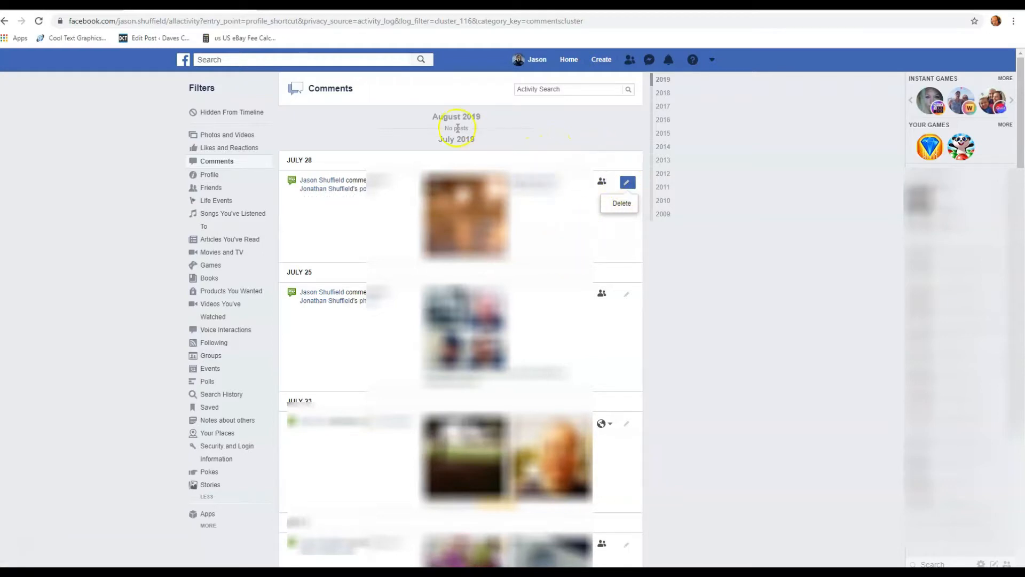
click(227, 134)
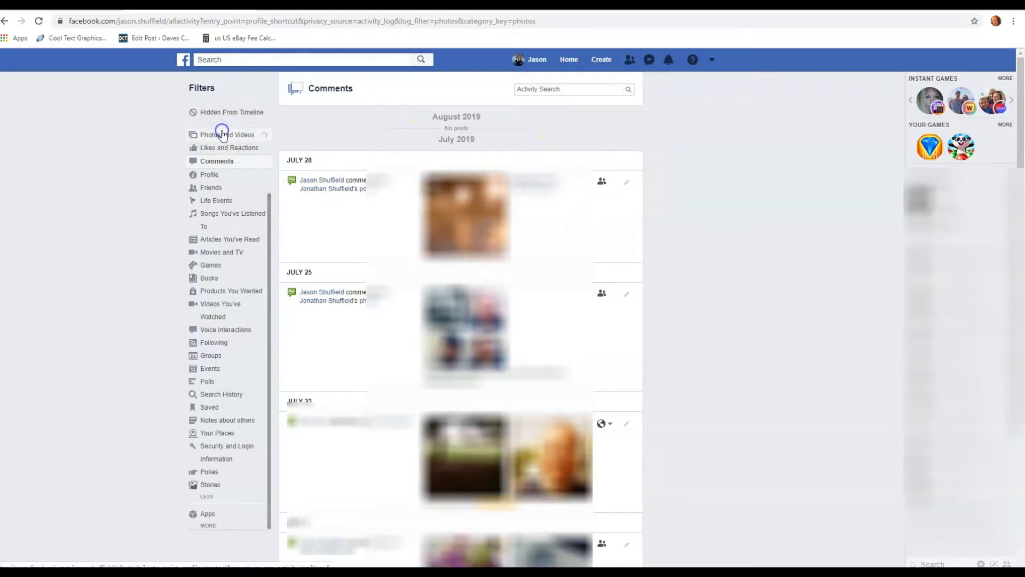
Review the first photo post's audience choices and leave it set to Public.
click(227, 134)
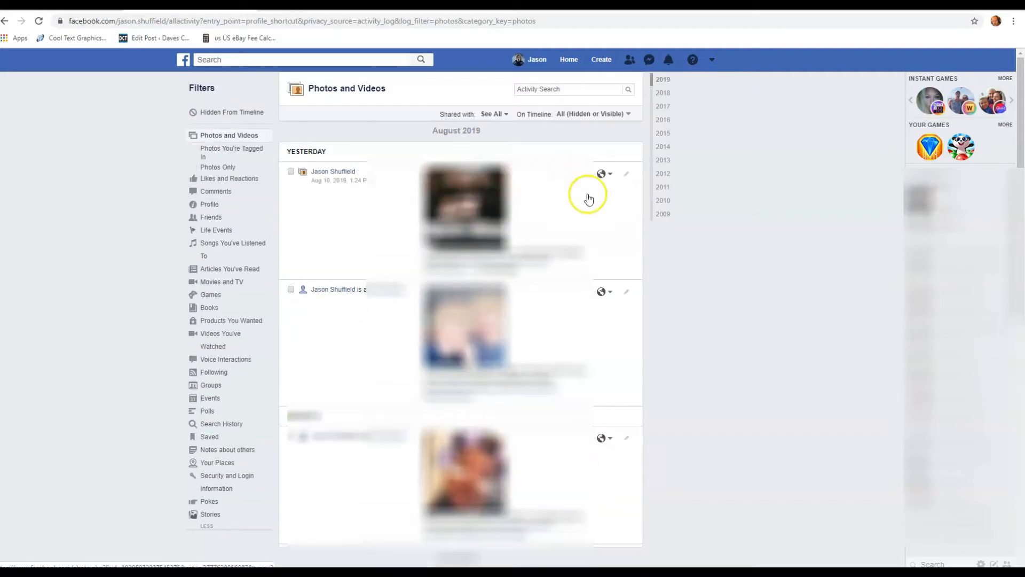
mouse_move(603, 174)
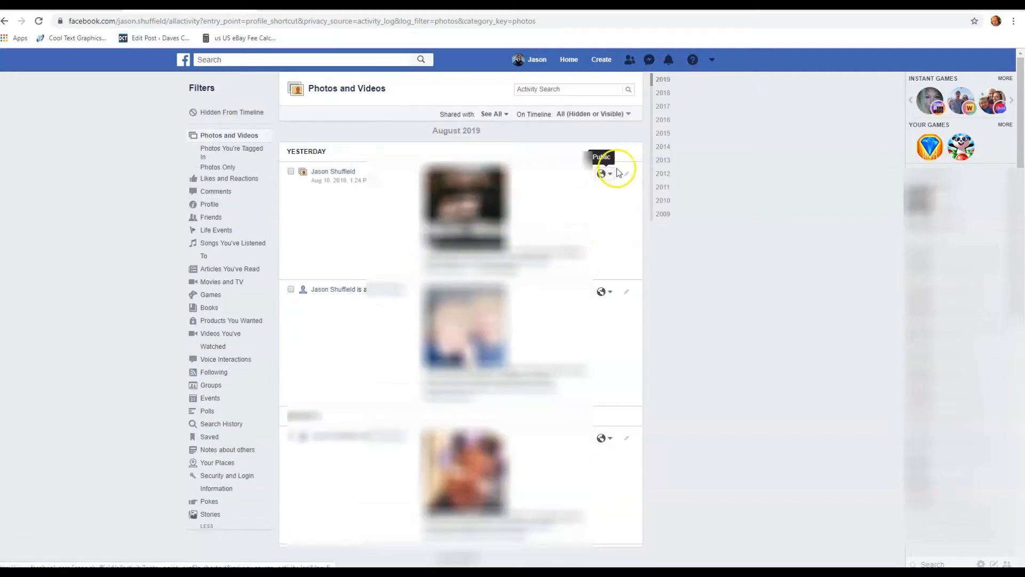
mouse_move(590, 194)
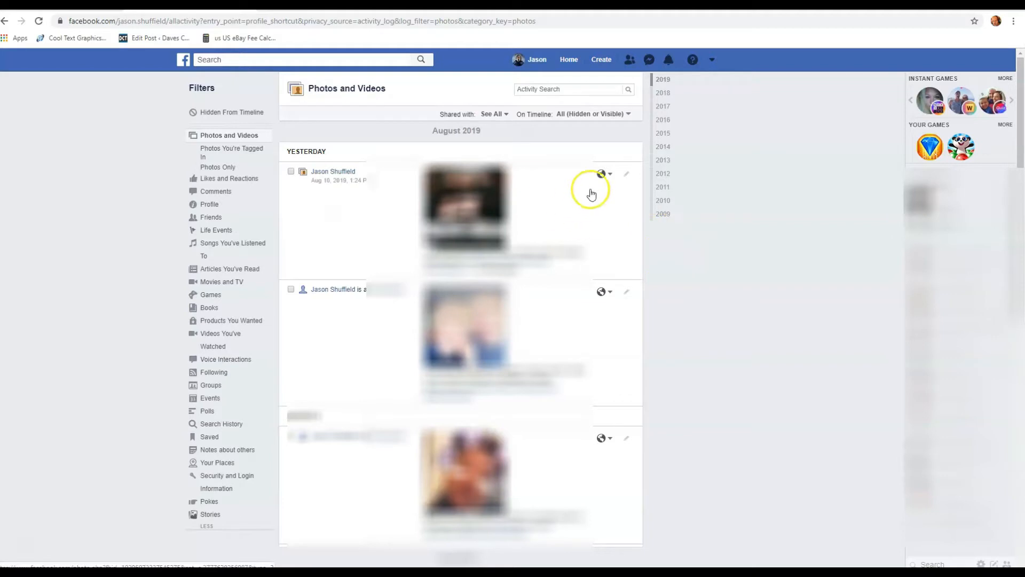
mouse_move(595, 177)
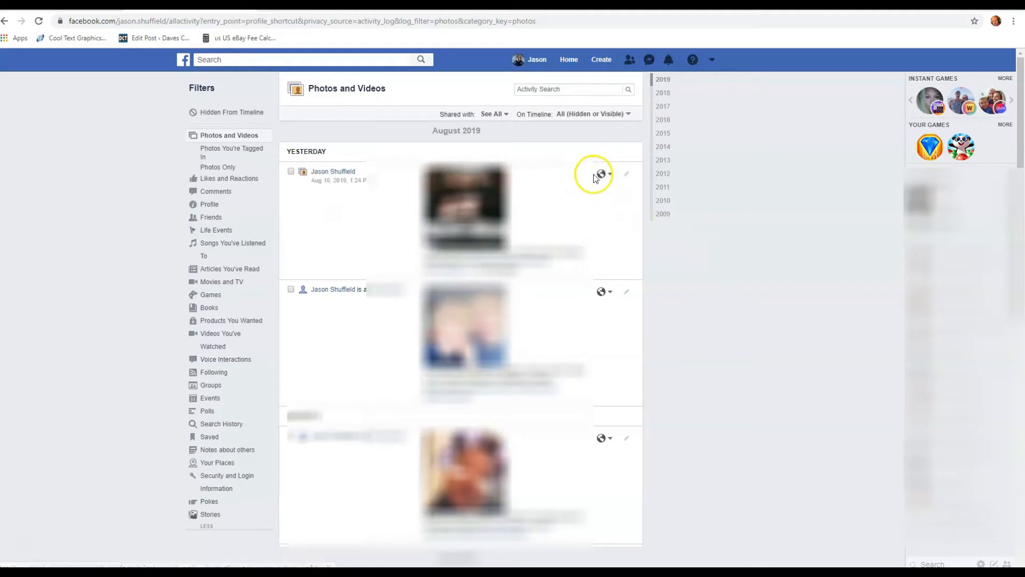
mouse_move(589, 206)
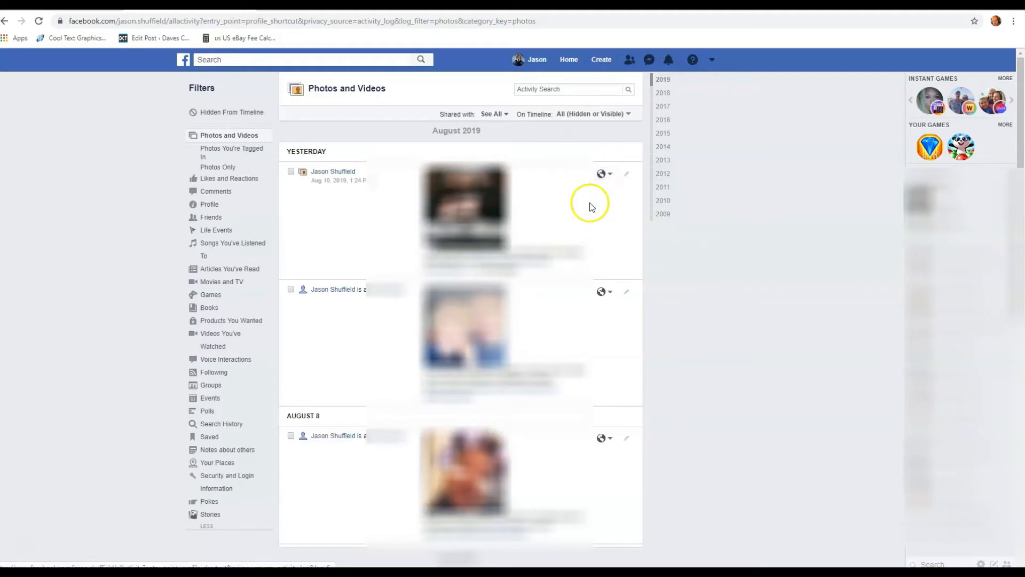
mouse_move(578, 217)
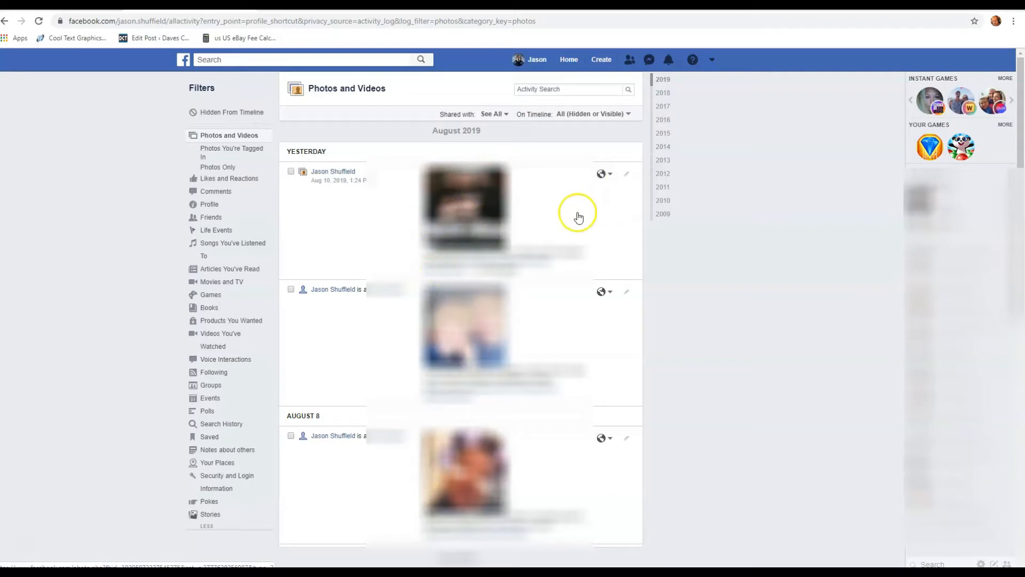
mouse_move(614, 186)
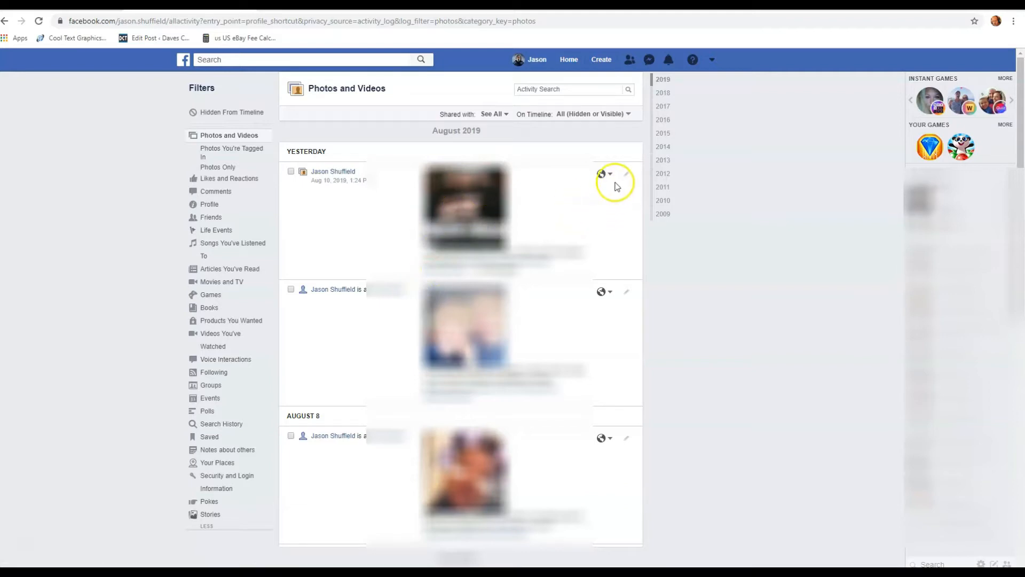
mouse_move(602, 175)
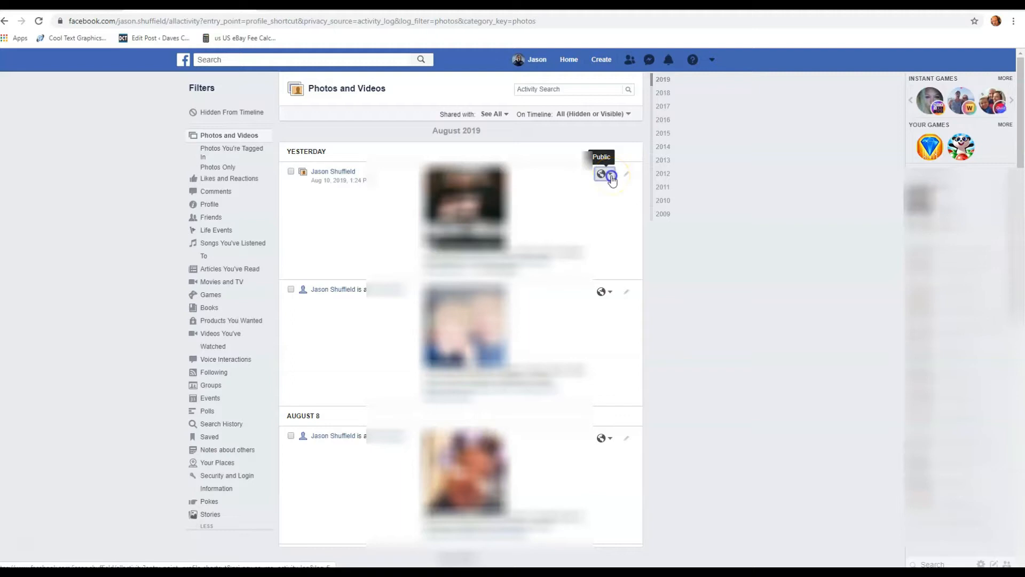
click(603, 175)
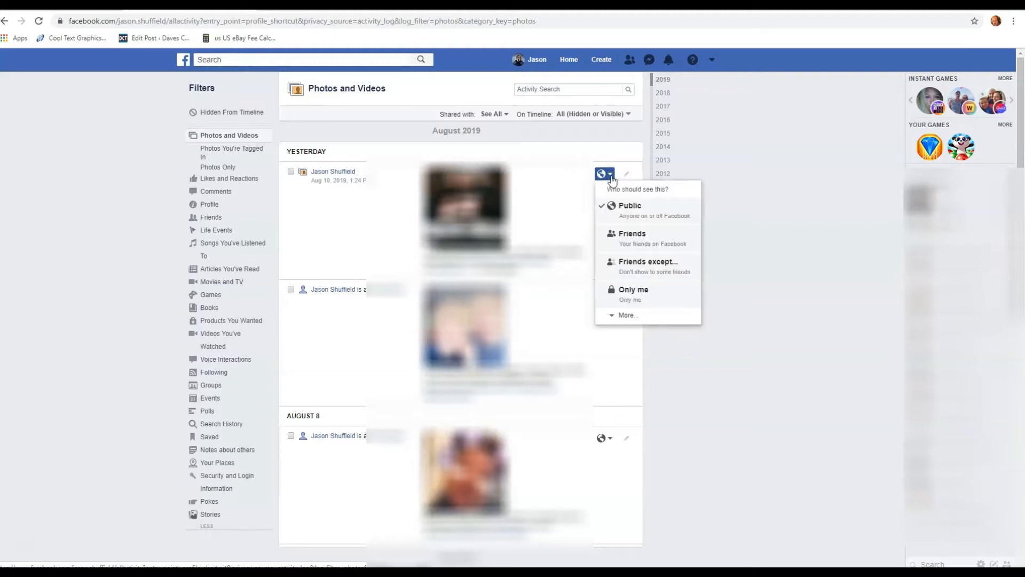
mouse_move(632, 237)
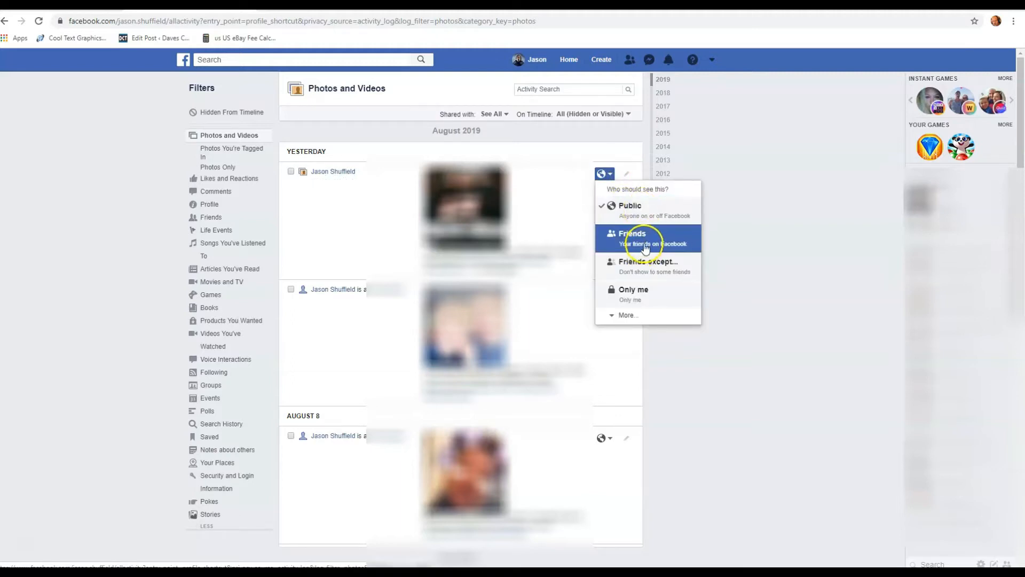
mouse_move(633, 290)
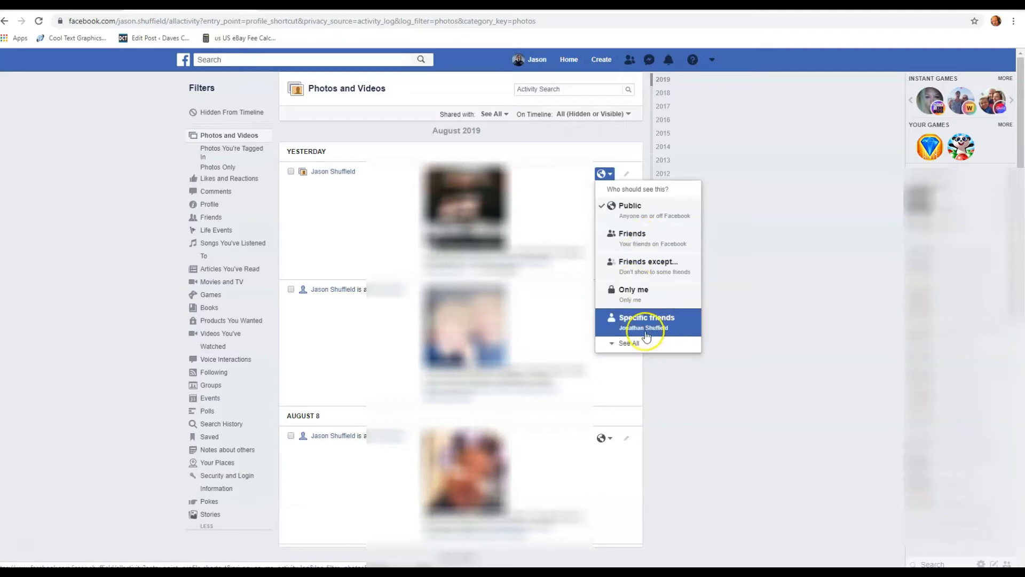
mouse_move(679, 327)
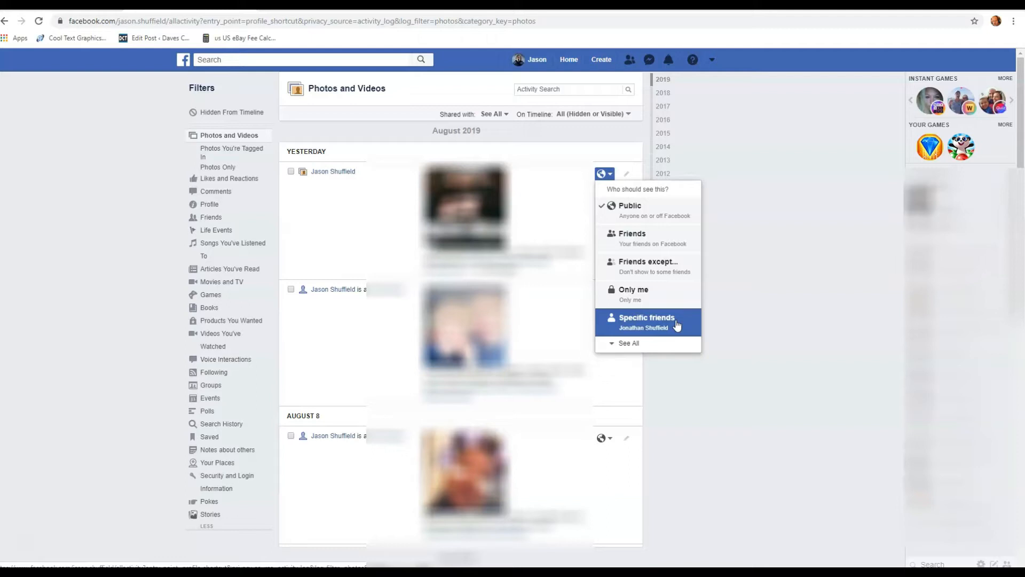
mouse_move(558, 198)
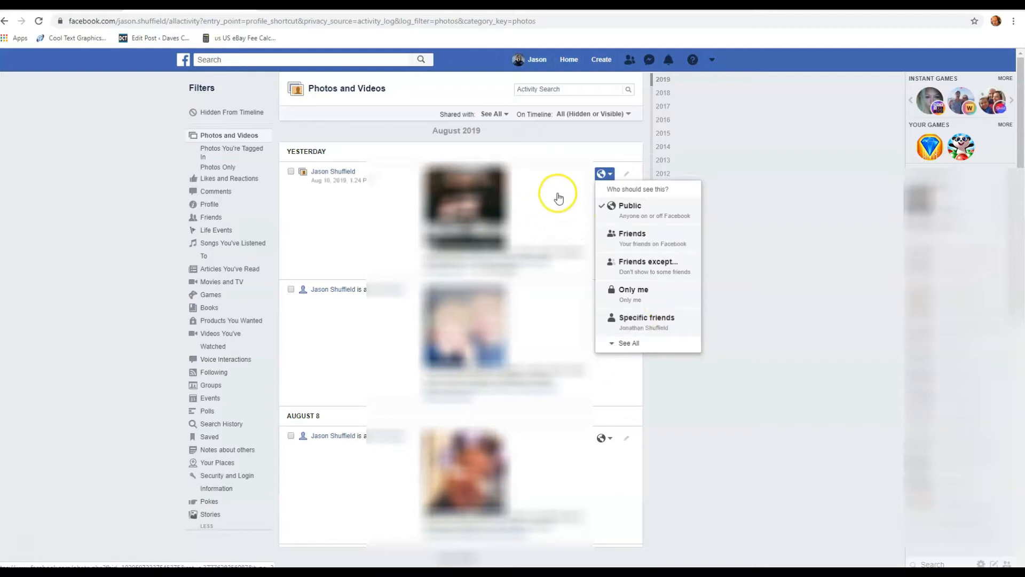
mouse_move(560, 182)
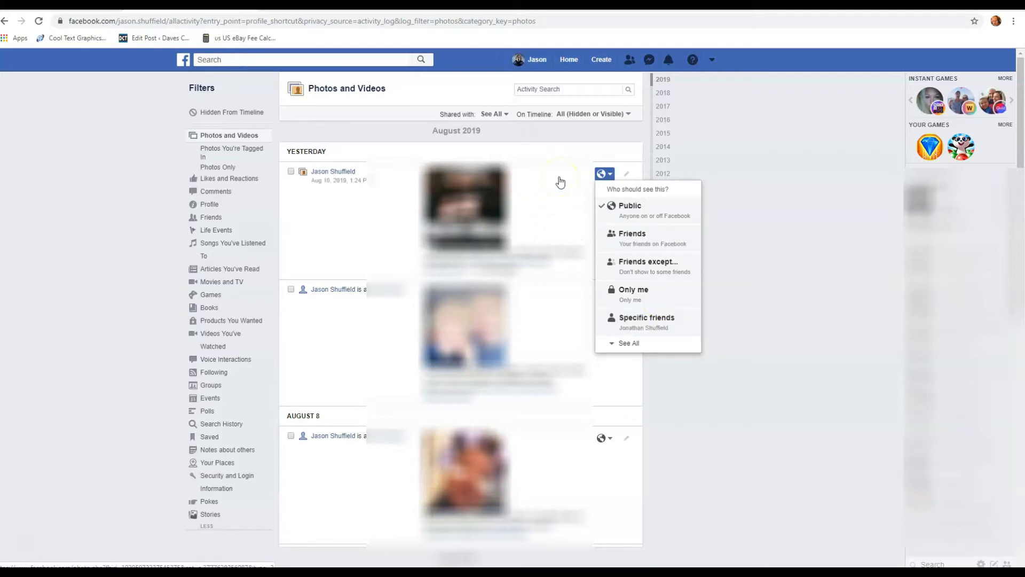
click(560, 151)
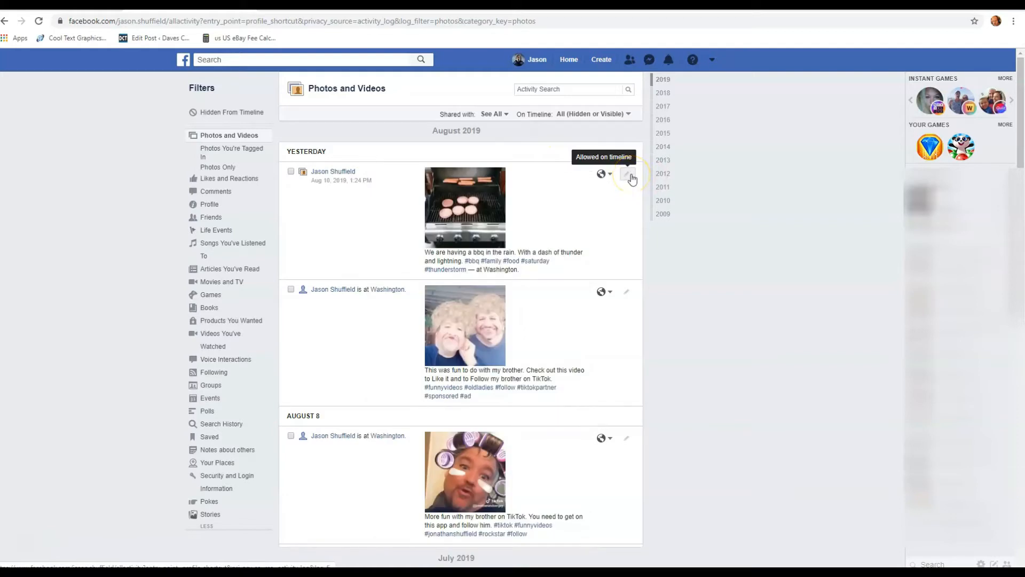
Show the first photo post's Allowed/Hidden from timeline and Delete options.
click(626, 173)
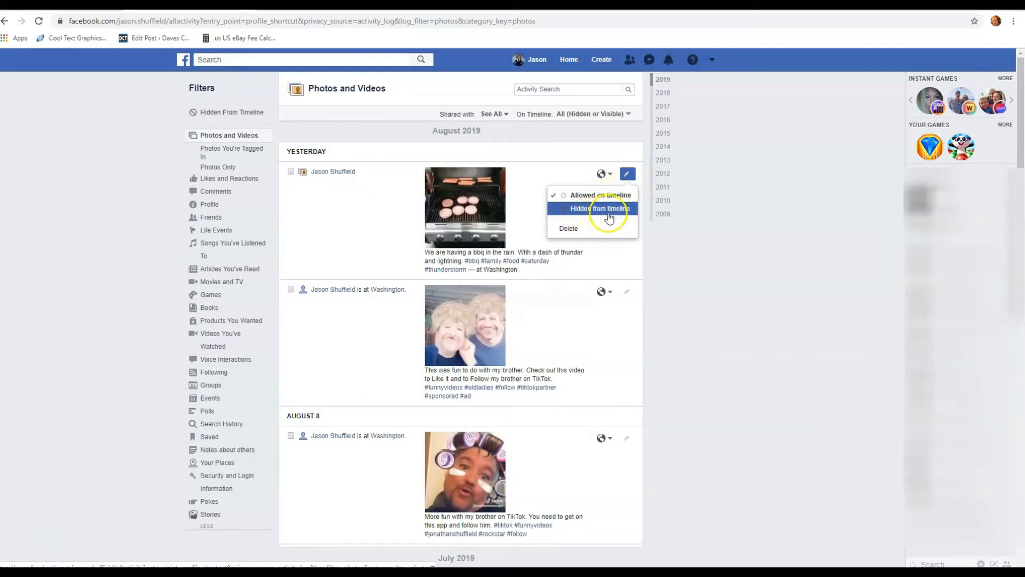
mouse_move(644, 278)
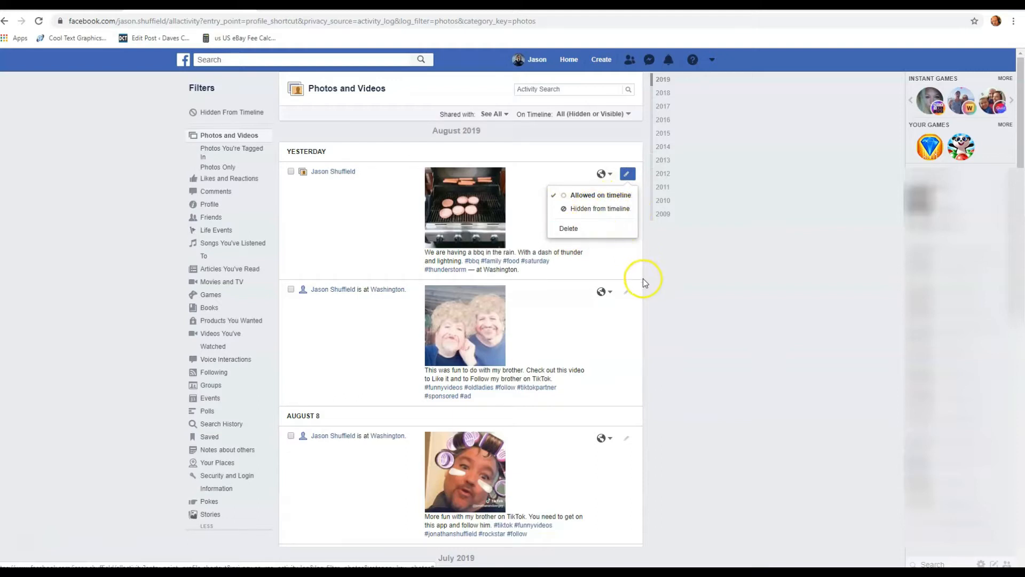
mouse_move(296, 125)
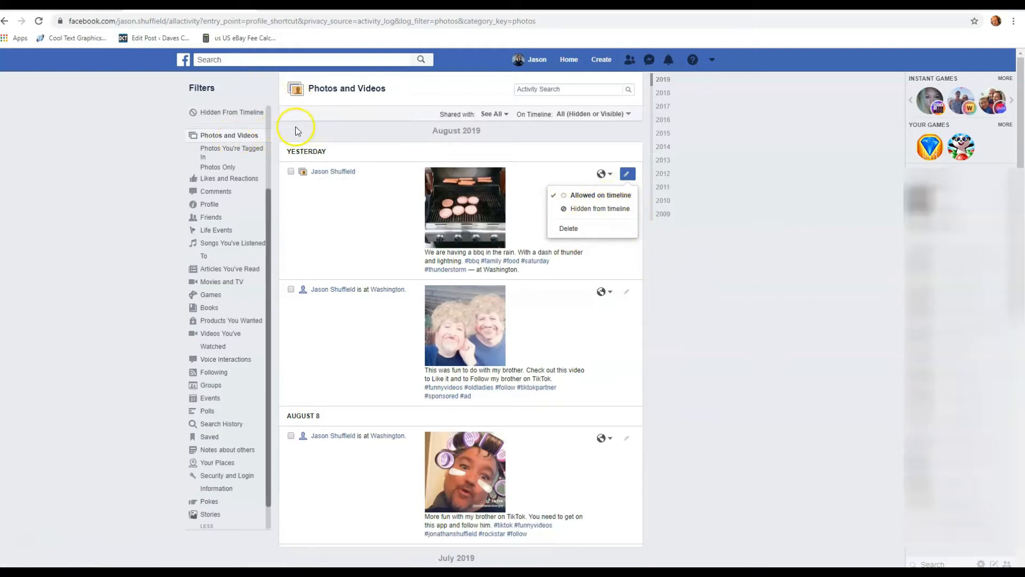
mouse_move(387, 138)
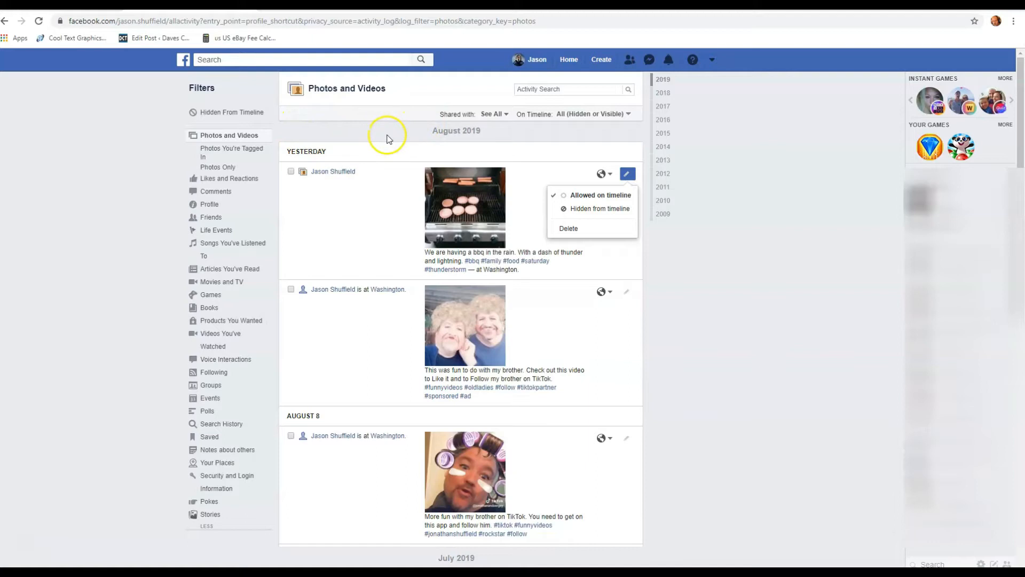
mouse_move(220, 181)
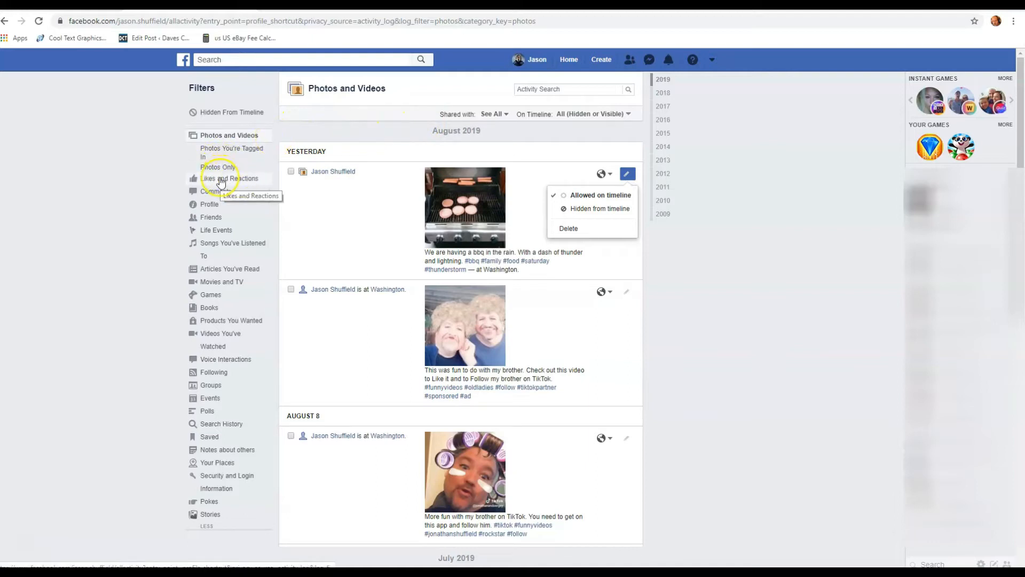
Switch the Activity Log filter to Likes and Reactions.
click(231, 177)
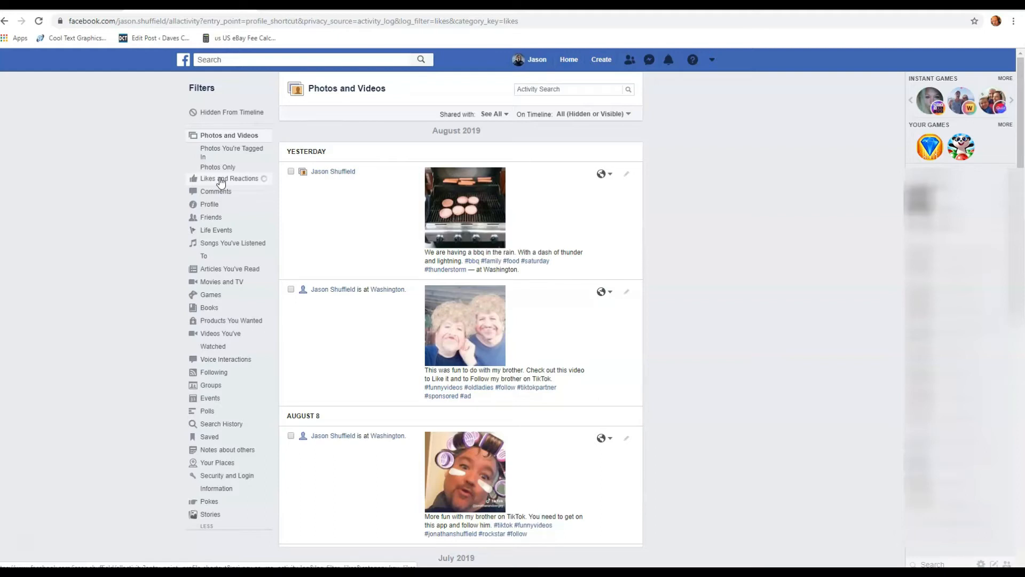
mouse_move(232, 178)
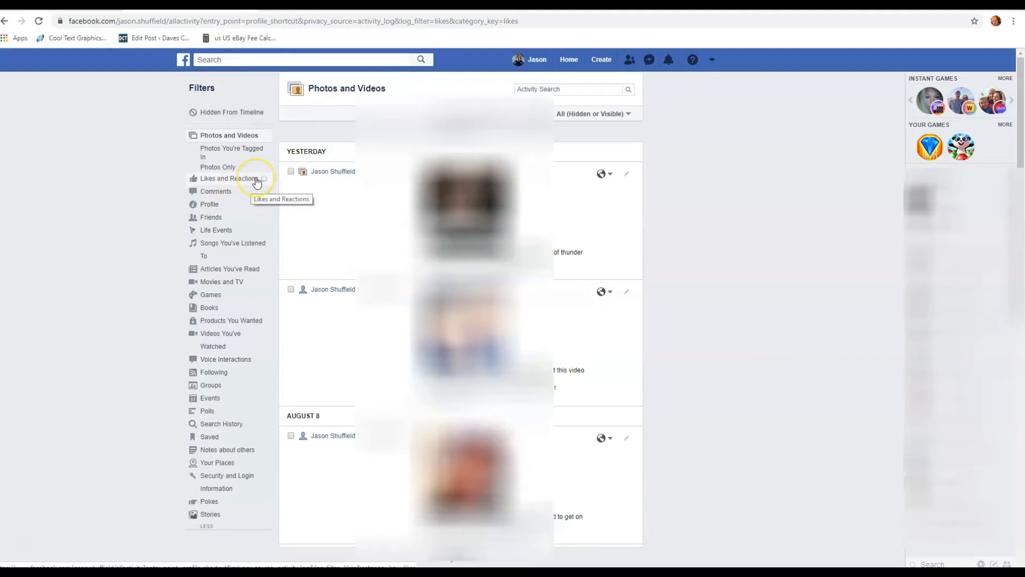
click(228, 178)
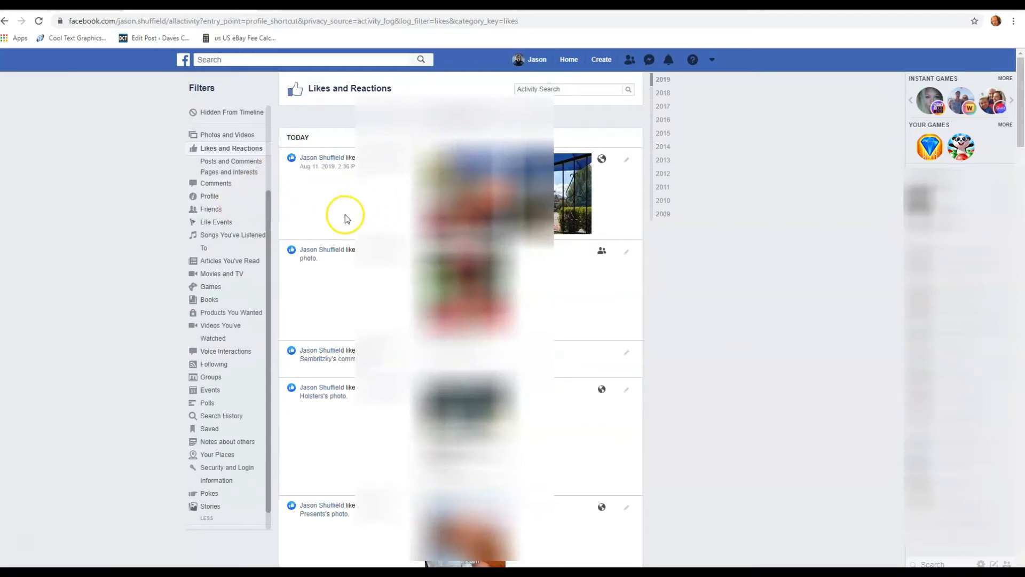
mouse_move(601, 160)
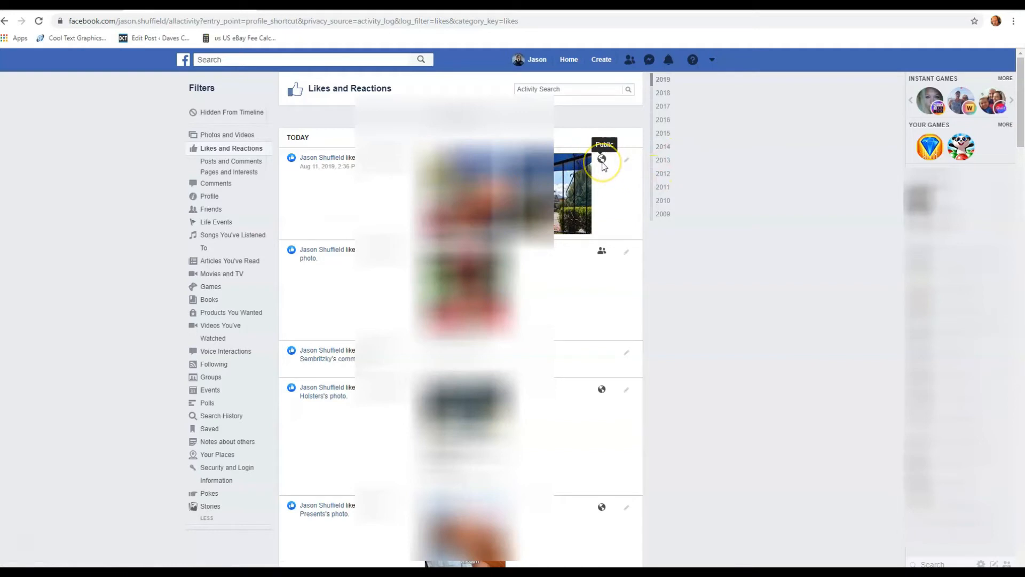
mouse_move(617, 172)
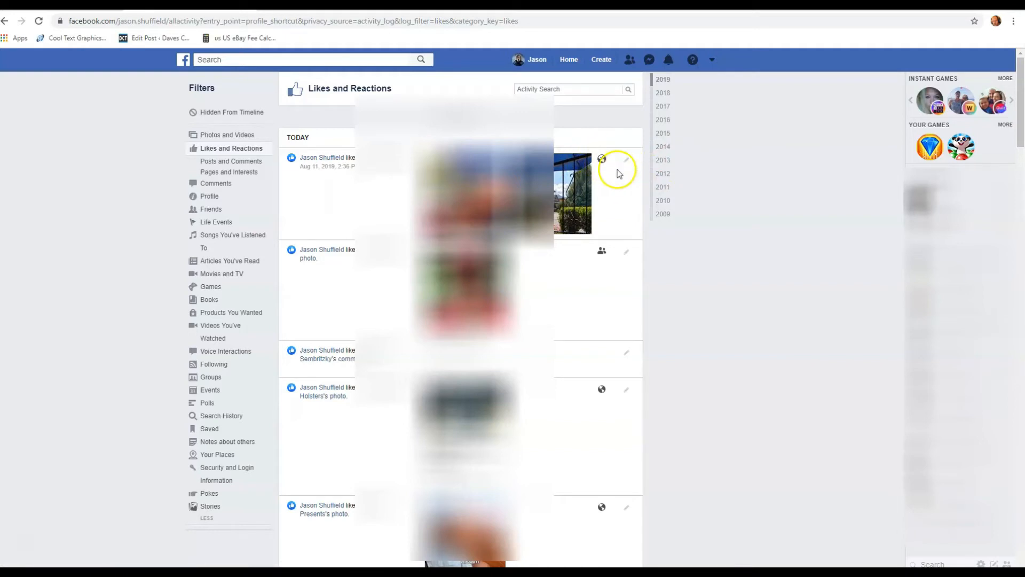
click(627, 160)
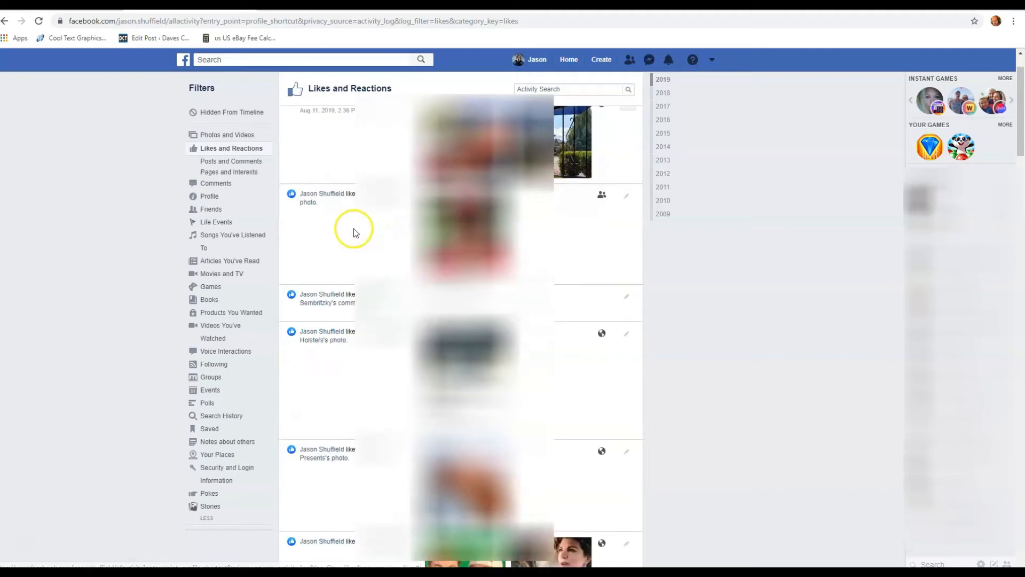
Show the Remove Reaction option for an August 10 reaction farther down the list.
scroll(down, 3)
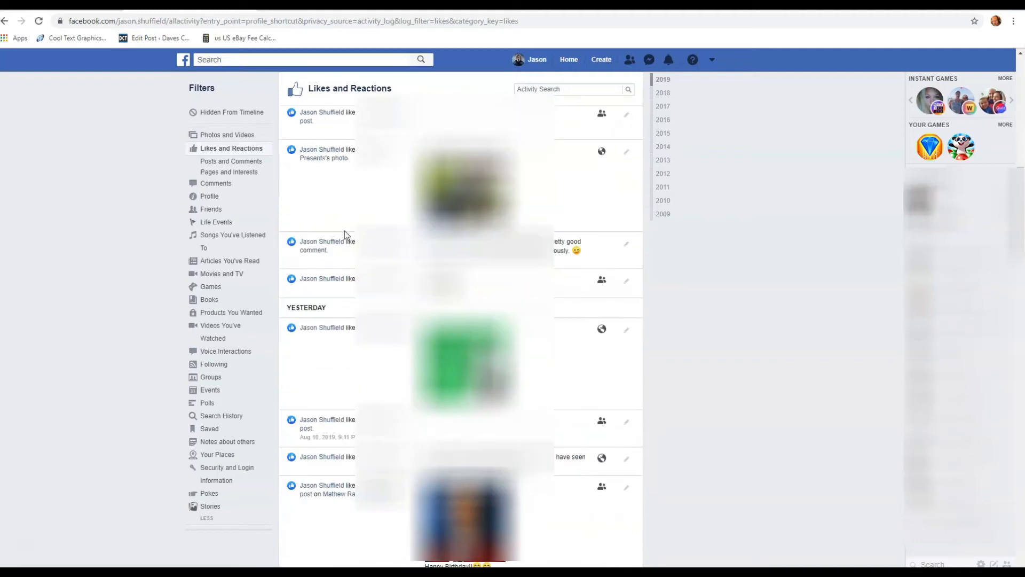
scroll(down, 3)
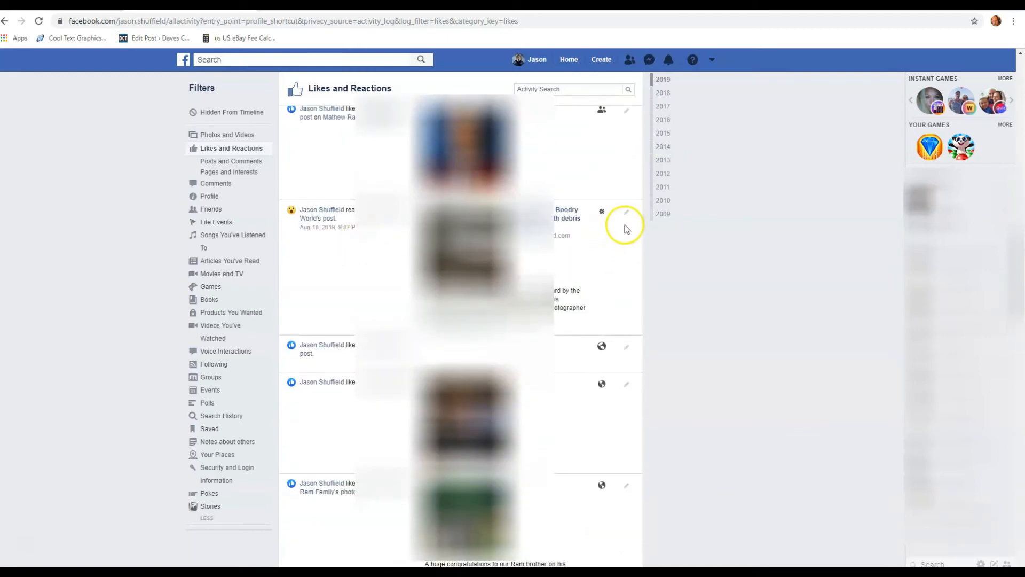
click(626, 214)
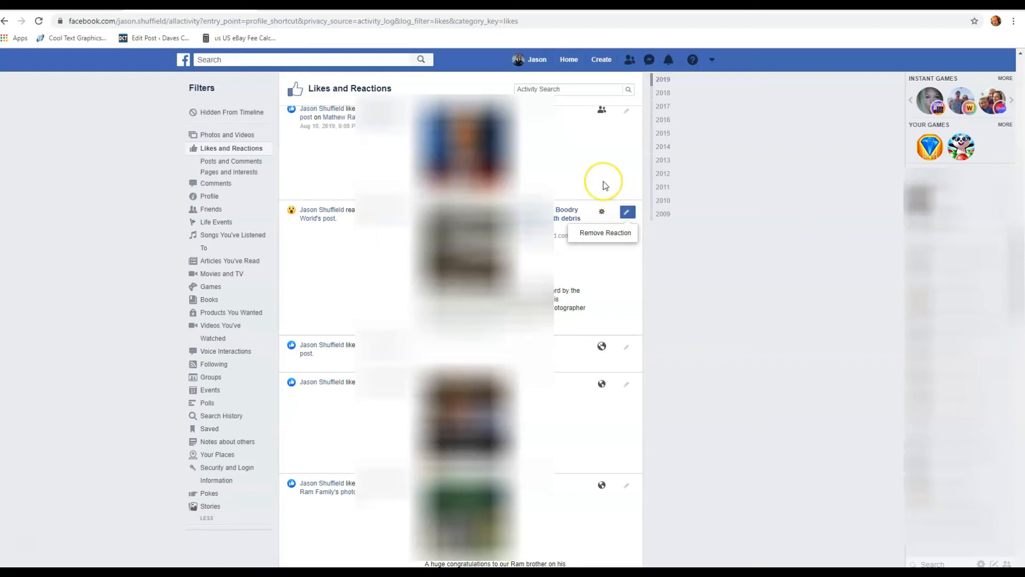
mouse_move(603, 184)
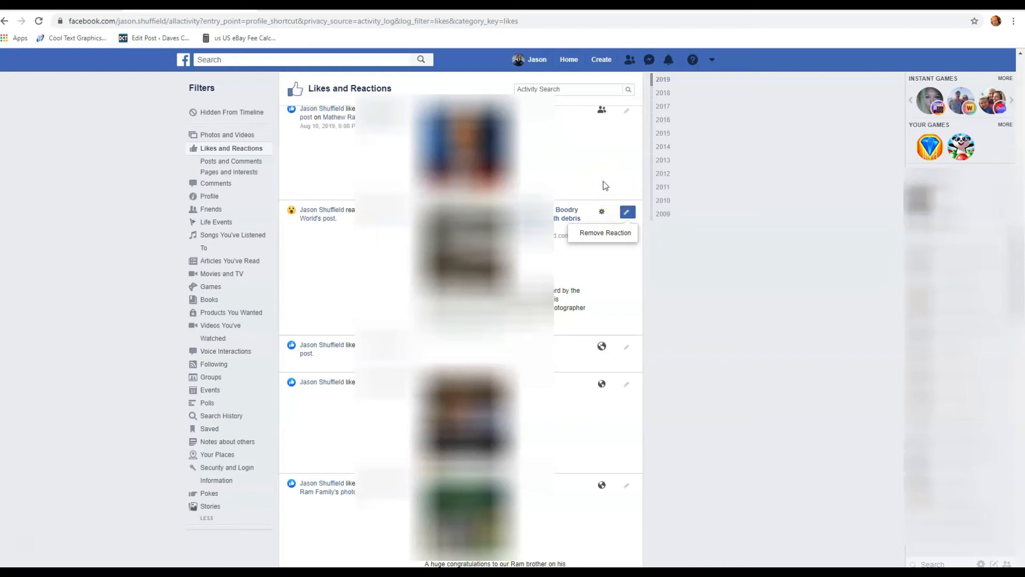